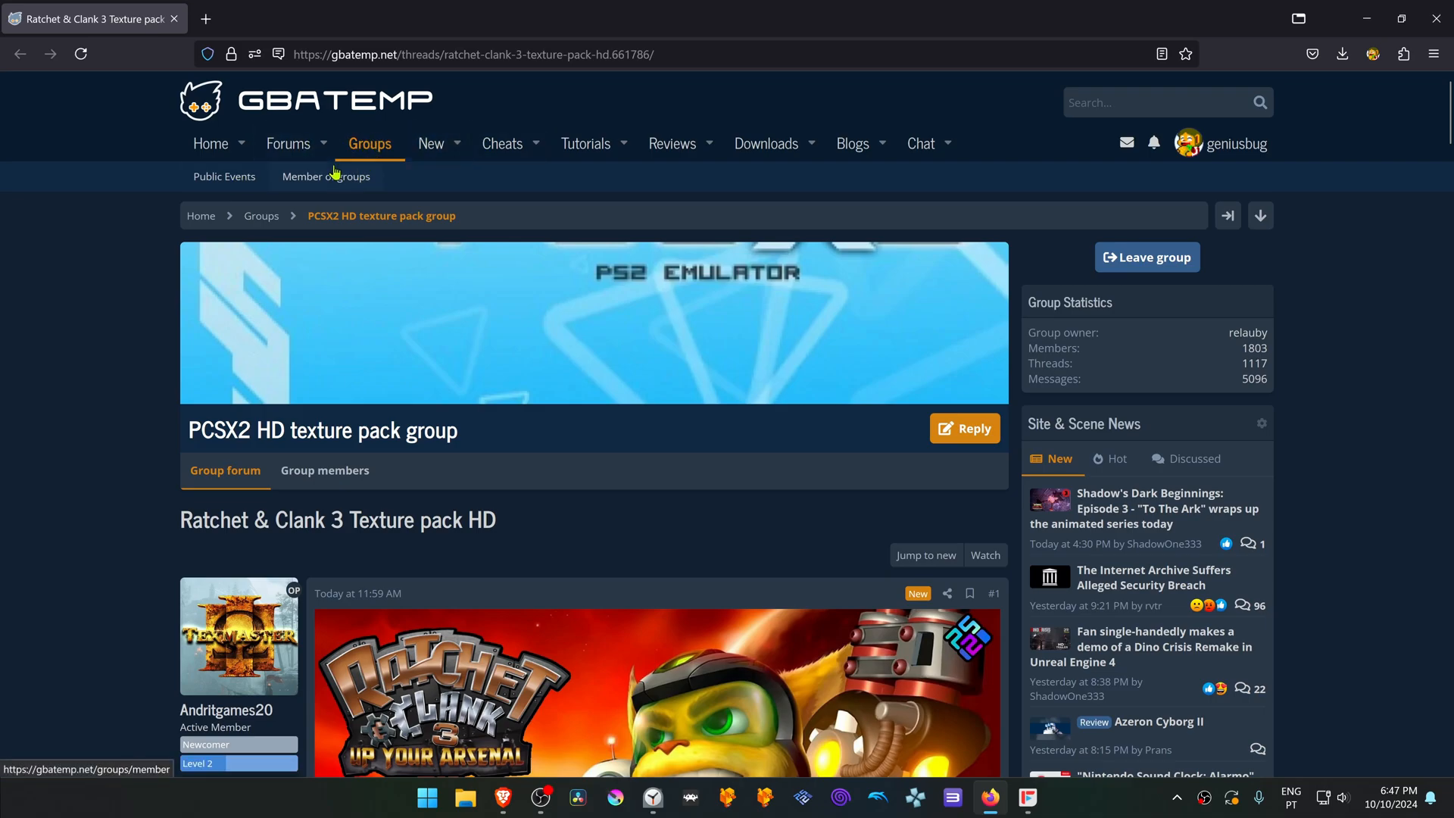
pyautogui.moveTo(392, 443)
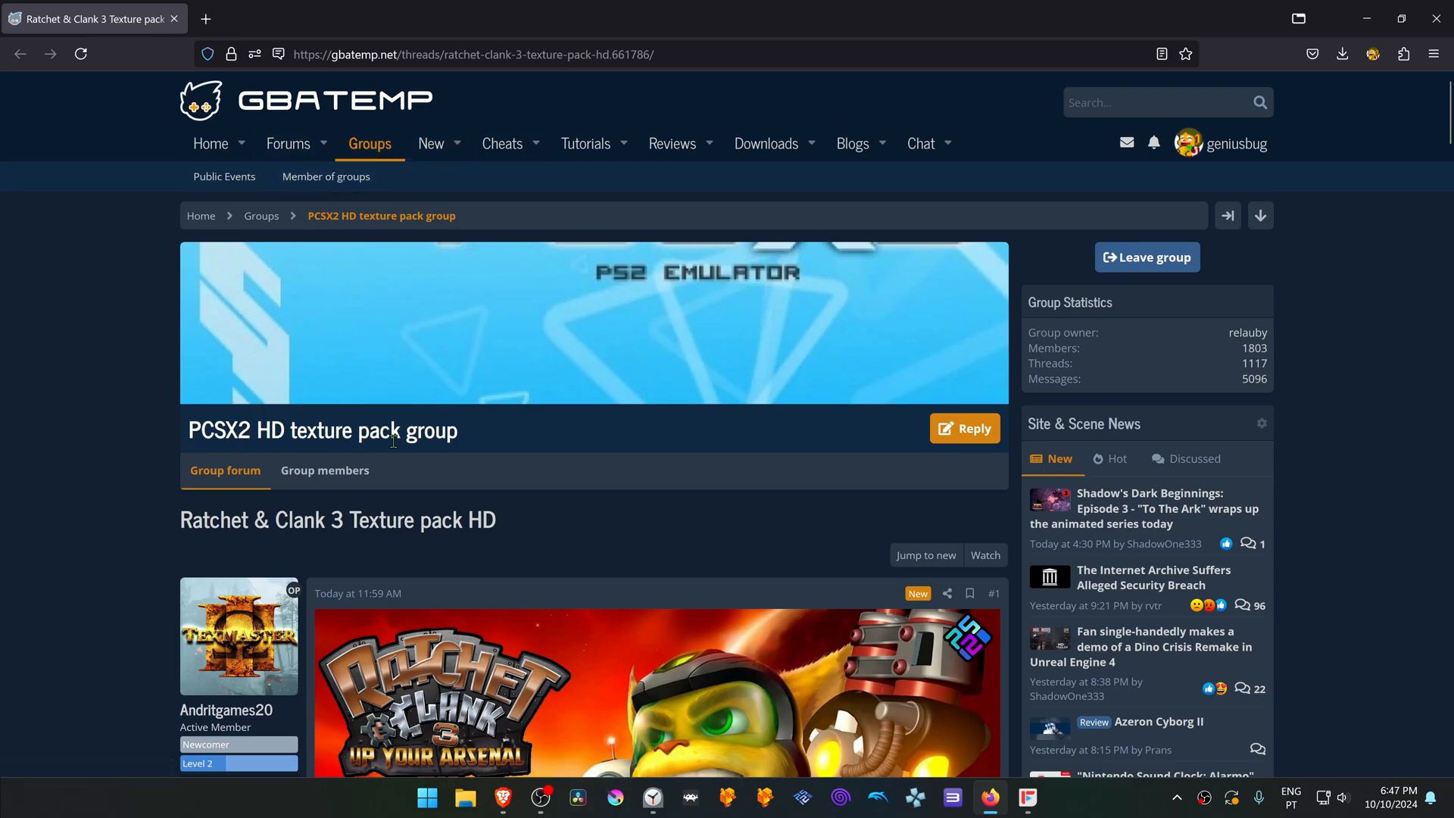
# Step: Save the downloaded SCES-52456.rar texture pack archive to the desktop
pyautogui.scroll(-3)
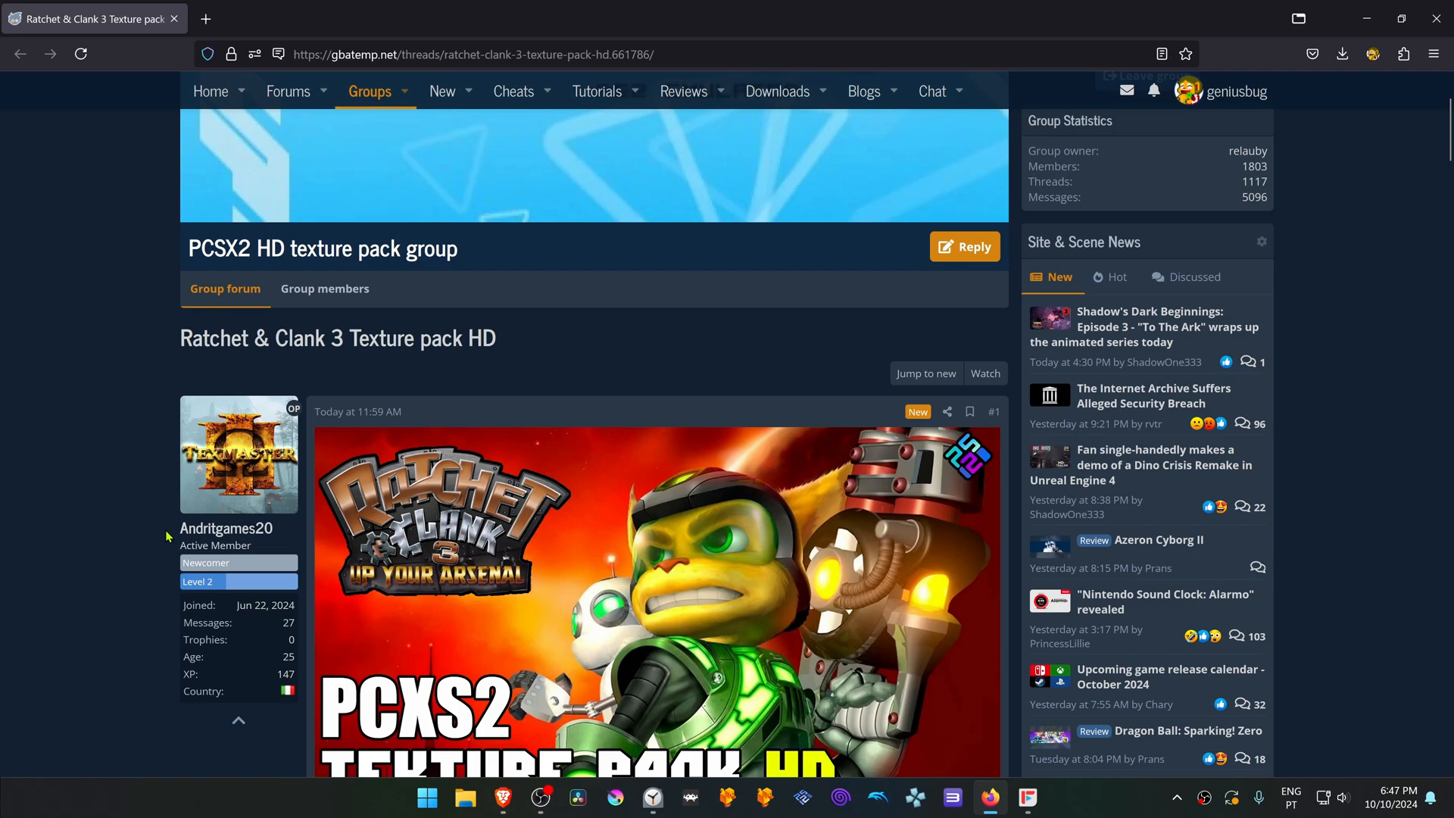
pyautogui.moveTo(226, 527)
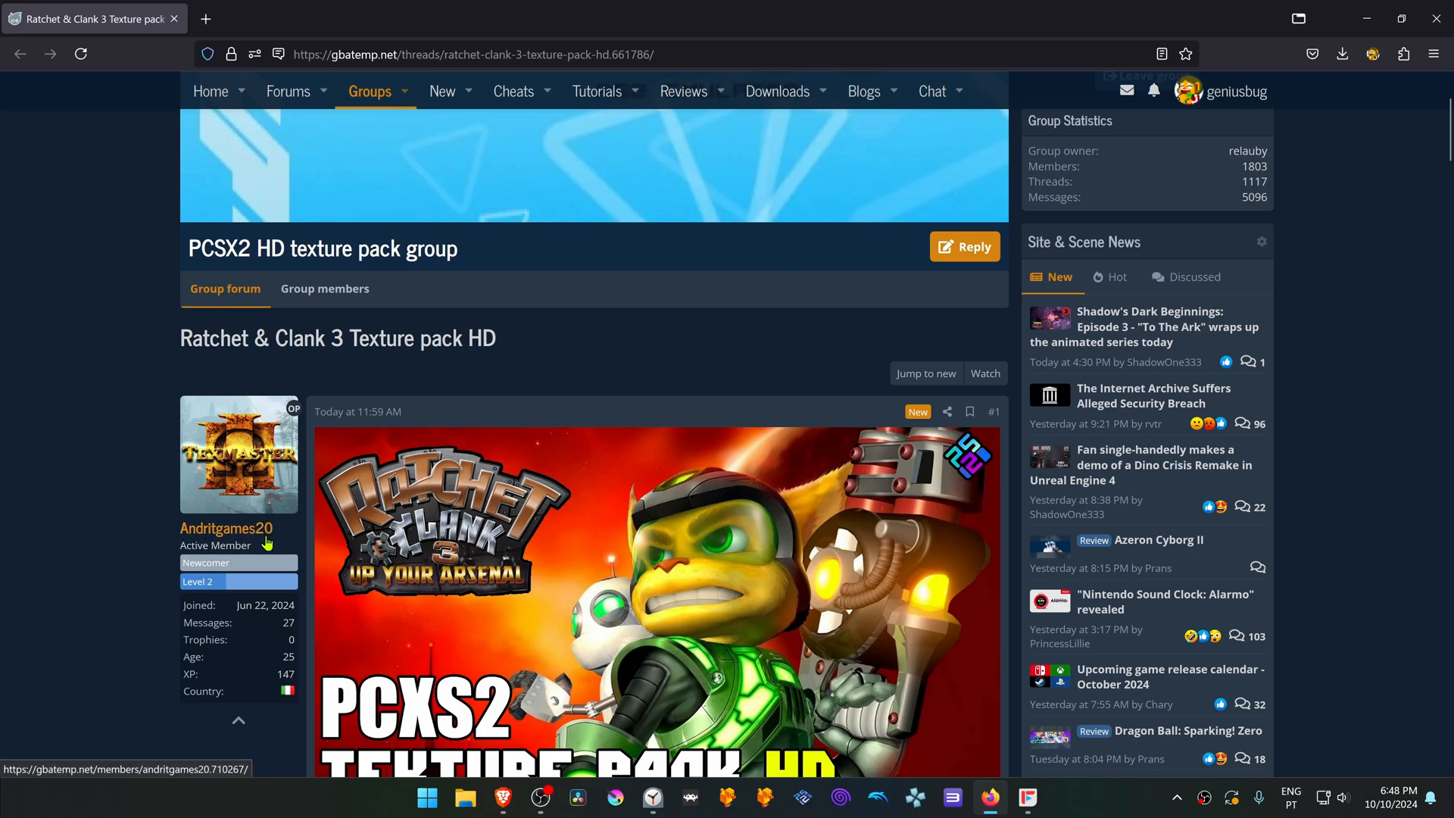
pyautogui.moveTo(186, 355)
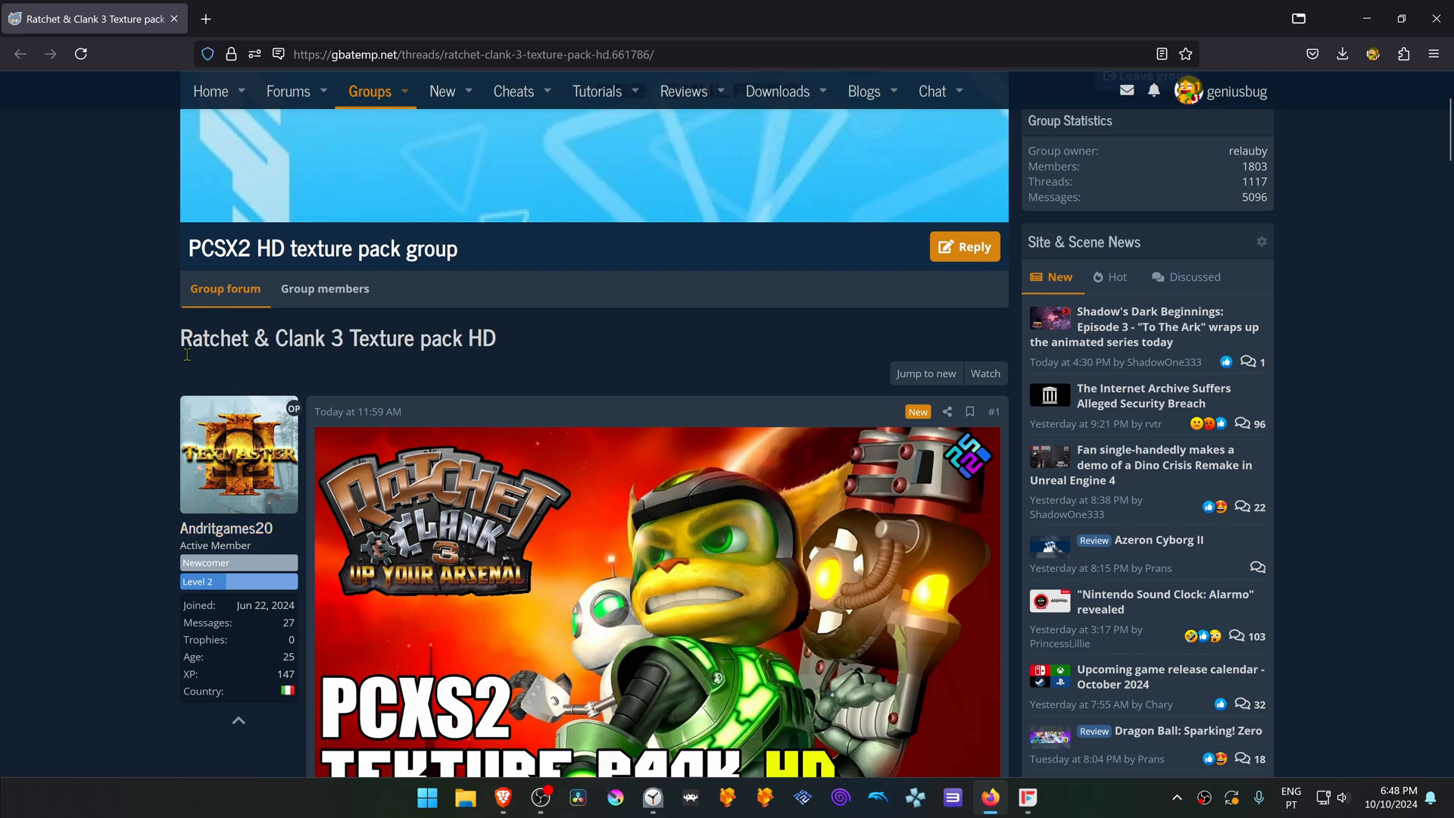
pyautogui.moveTo(498, 360)
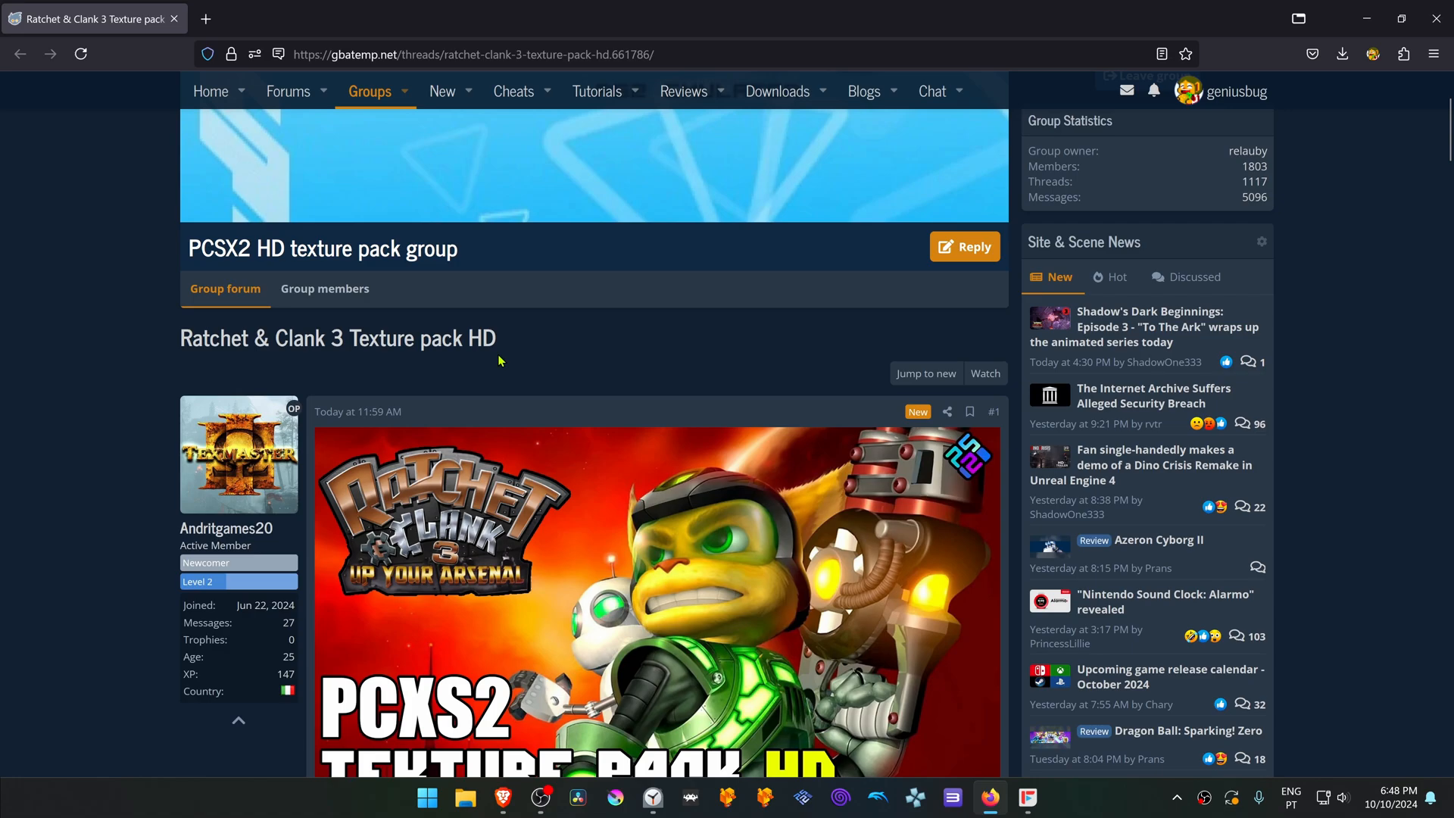
pyautogui.scroll(-3)
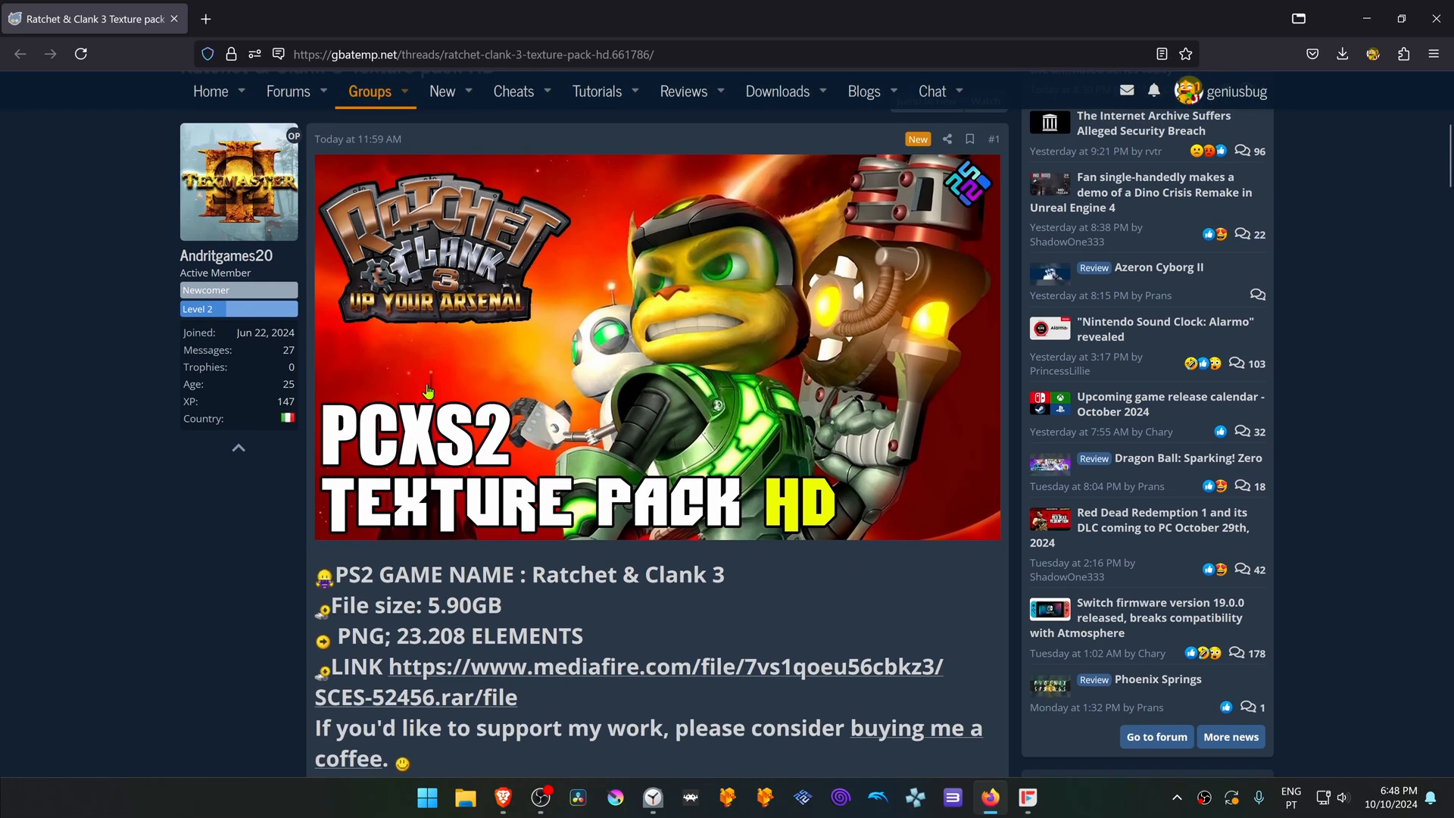
pyautogui.moveTo(461, 489)
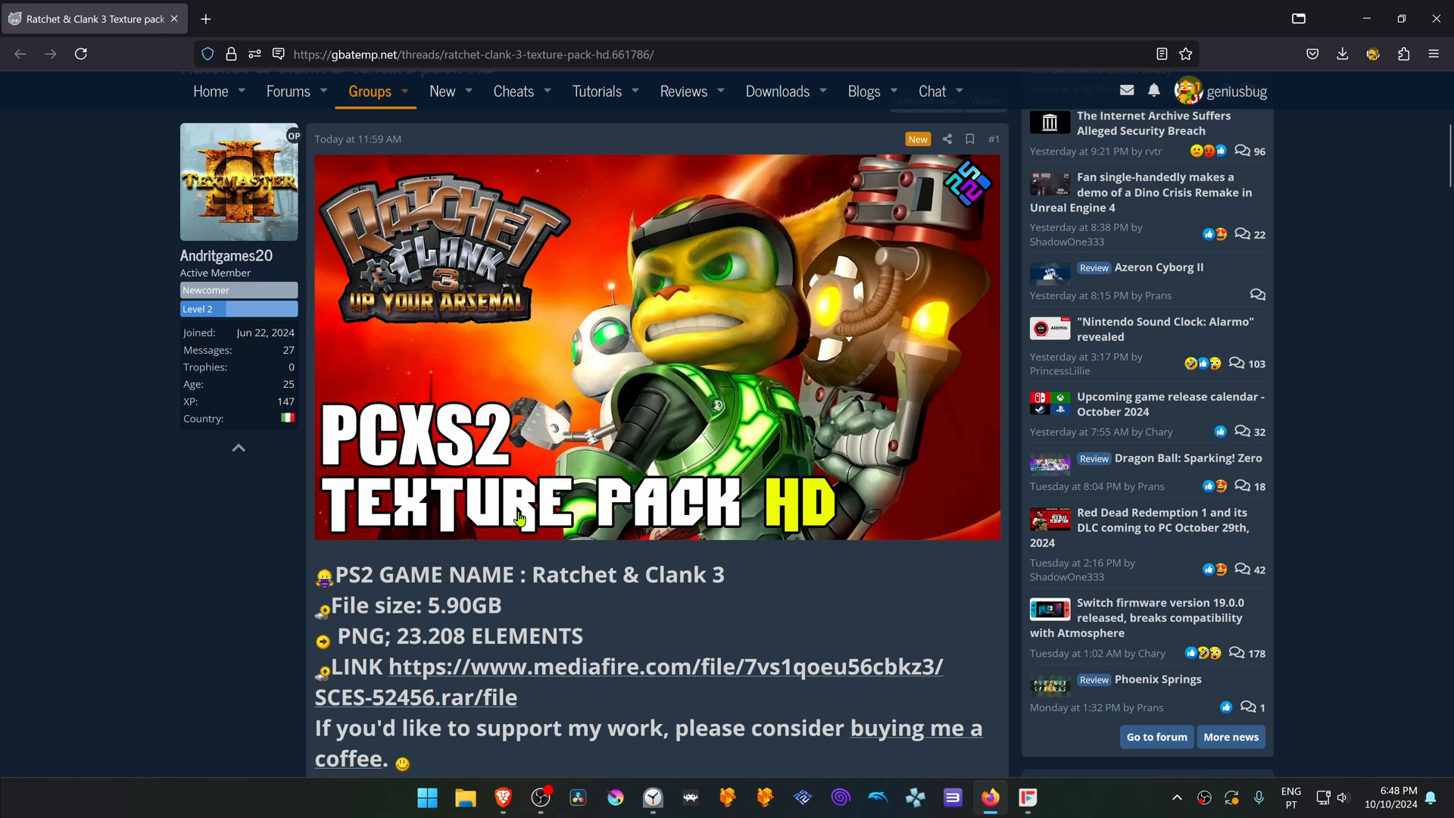
pyautogui.scroll(-3)
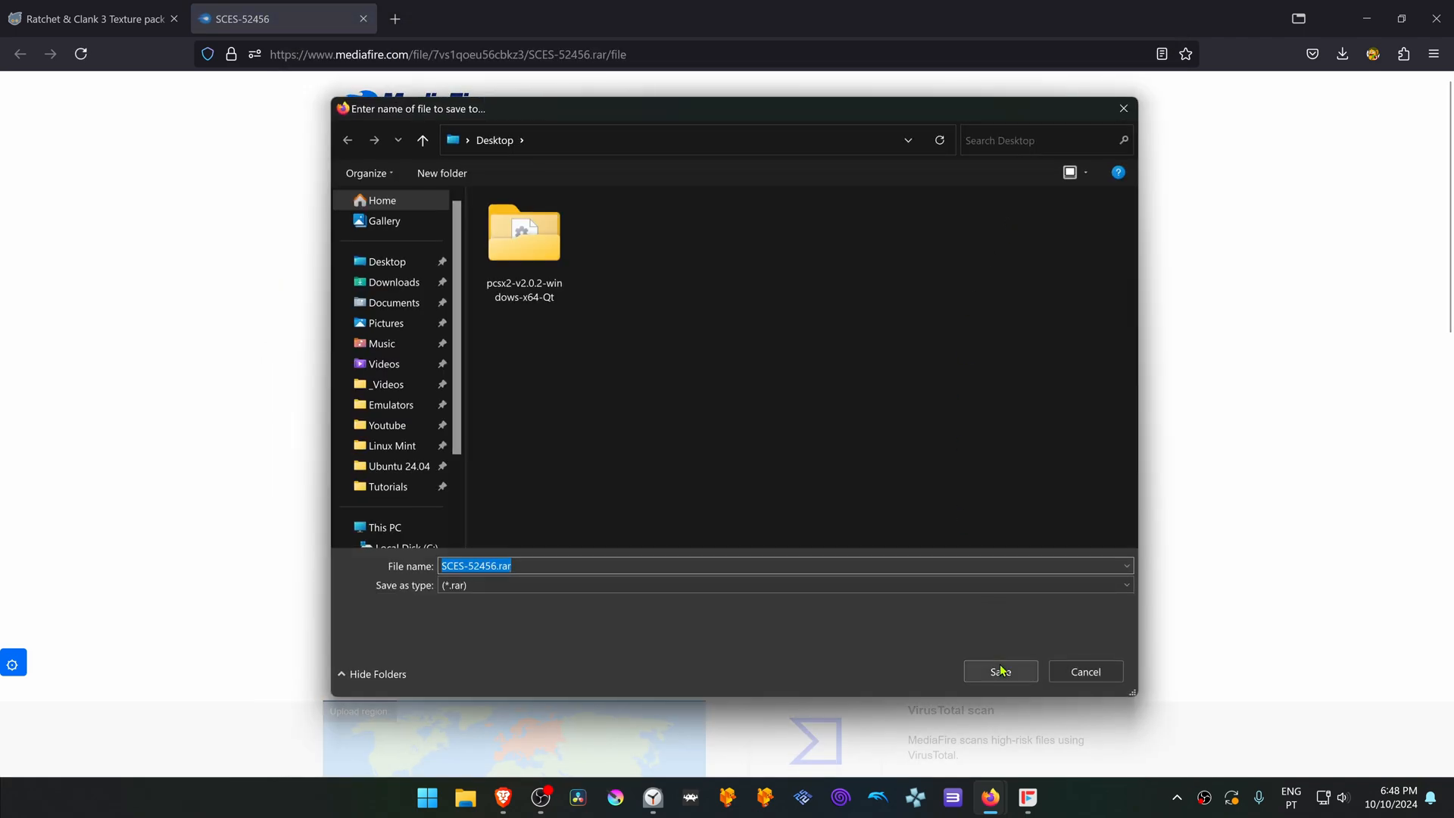
pyautogui.click(999, 671)
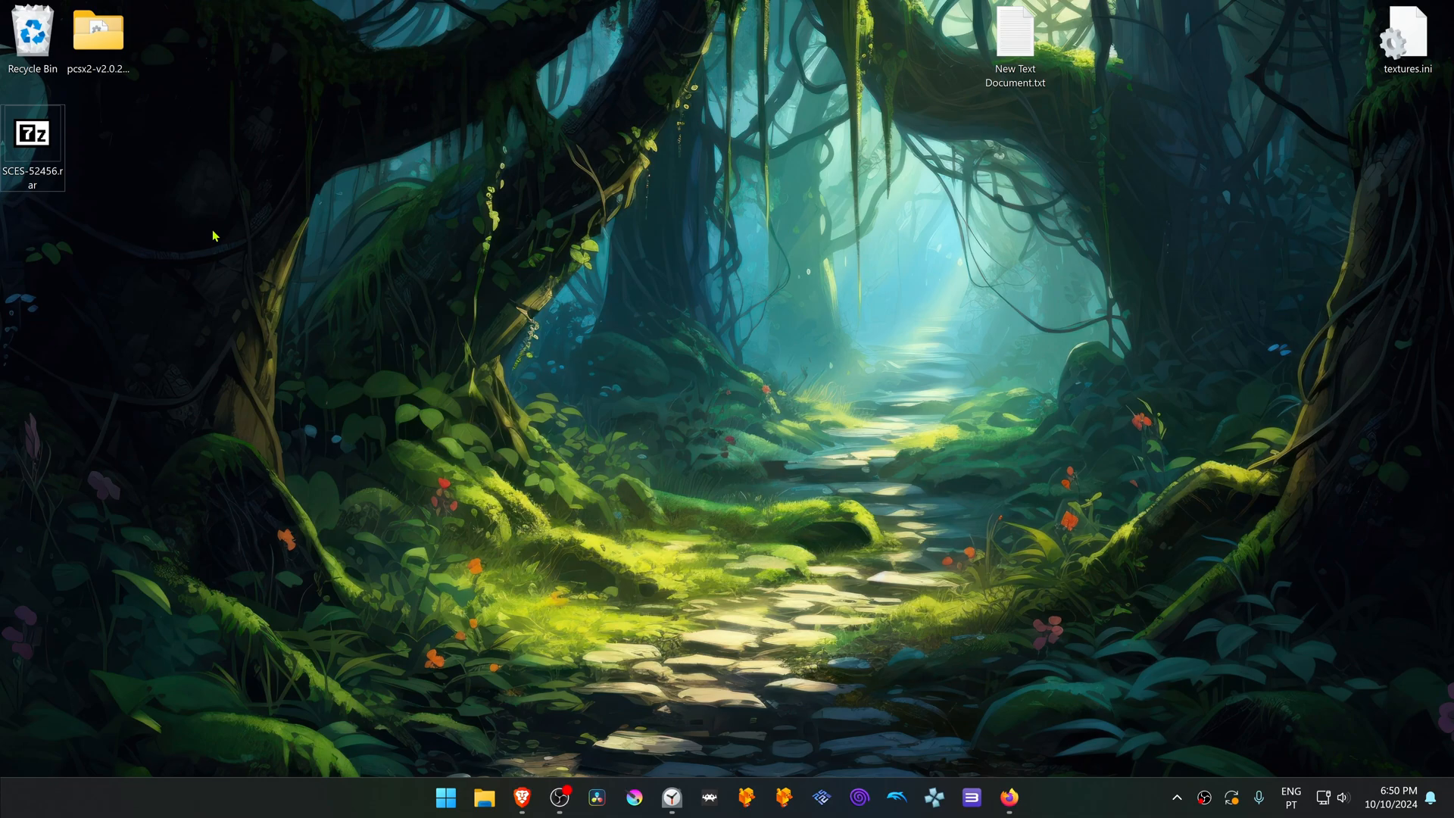
pyautogui.moveTo(161, 234)
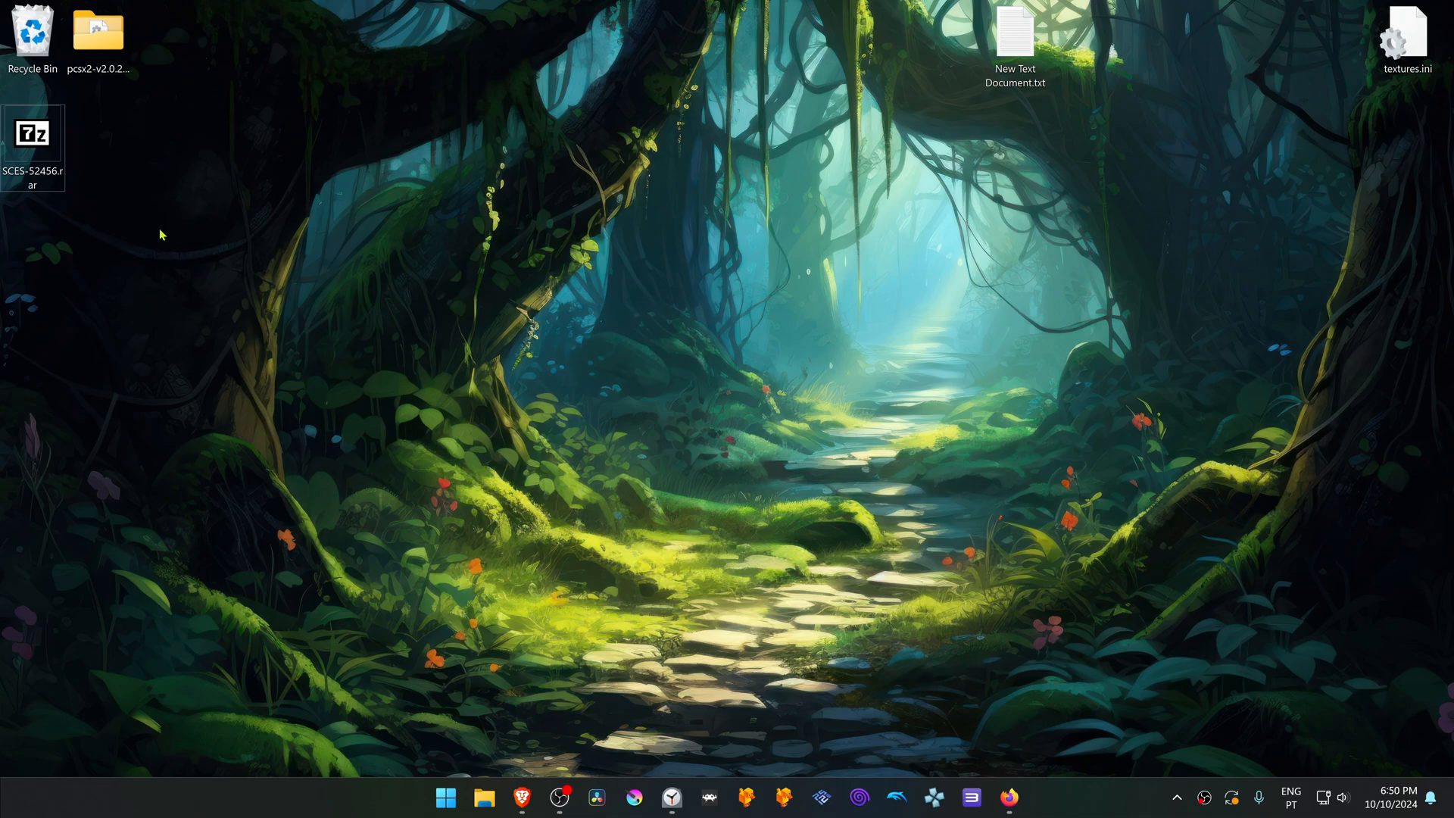
pyautogui.moveTo(141, 245)
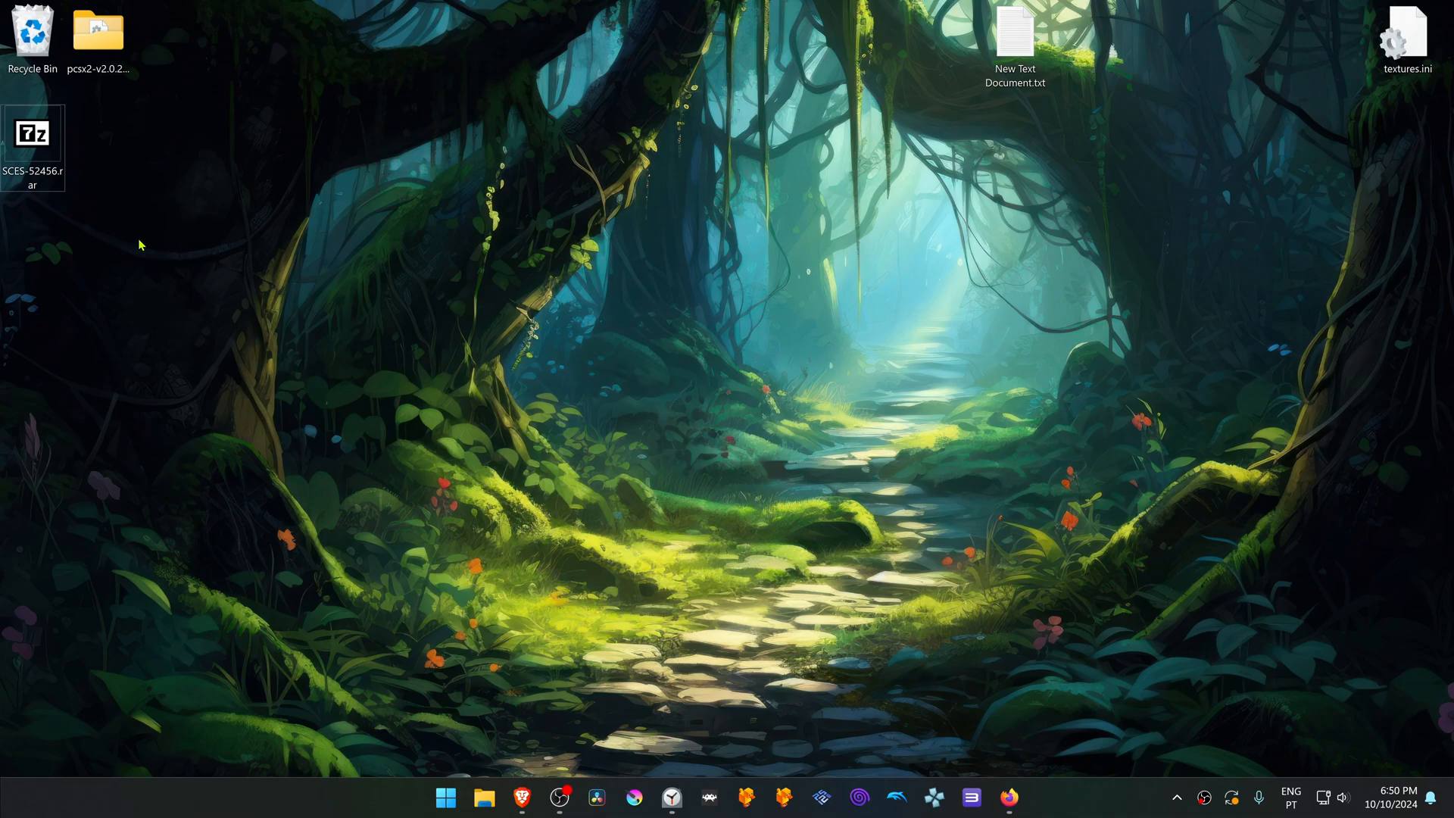
# Step: Extract the archive with 7-Zip into its own SCES-52456 folder on the desktop
pyautogui.rightClick(32, 134)
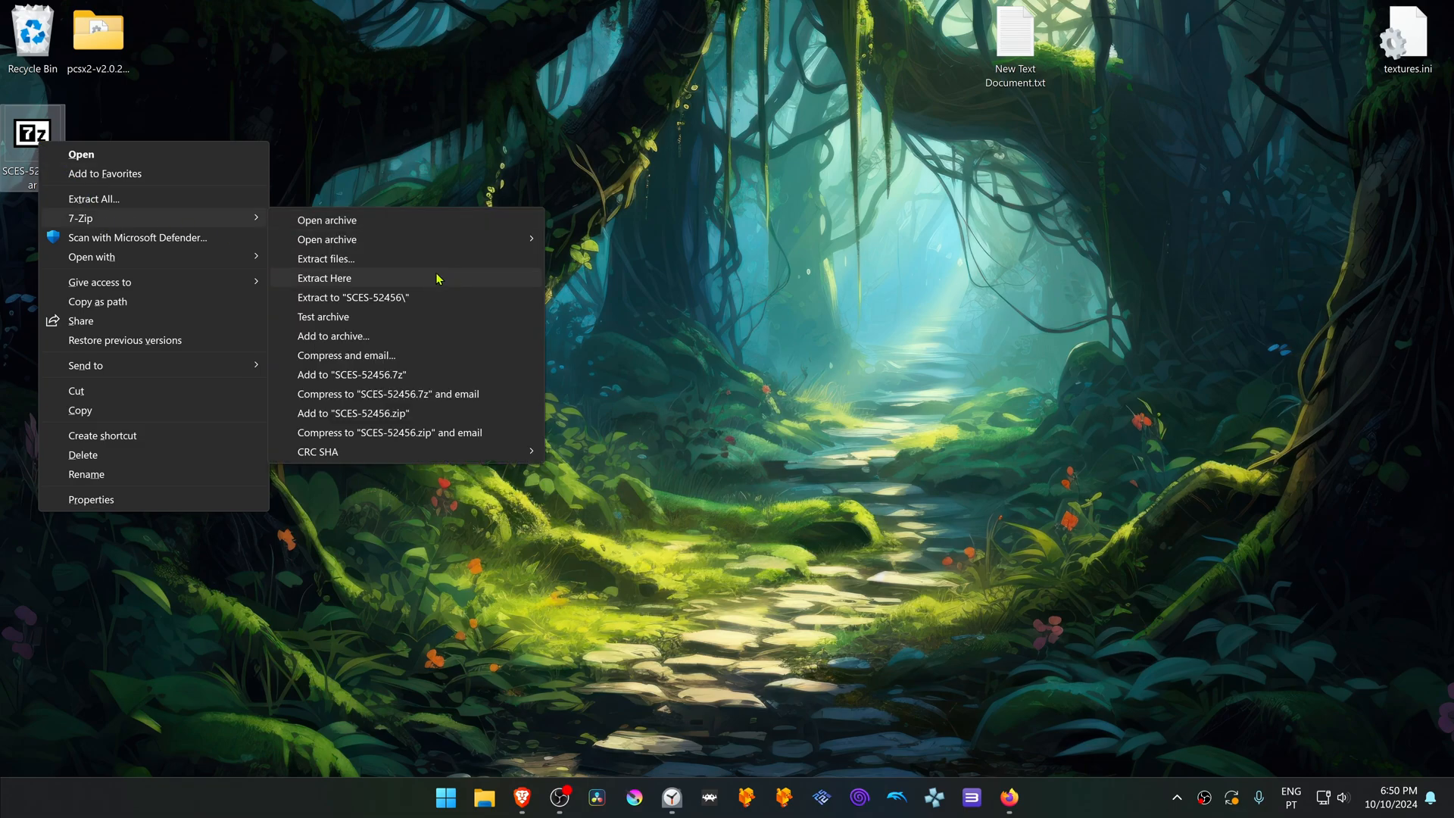
pyautogui.moveTo(344, 299)
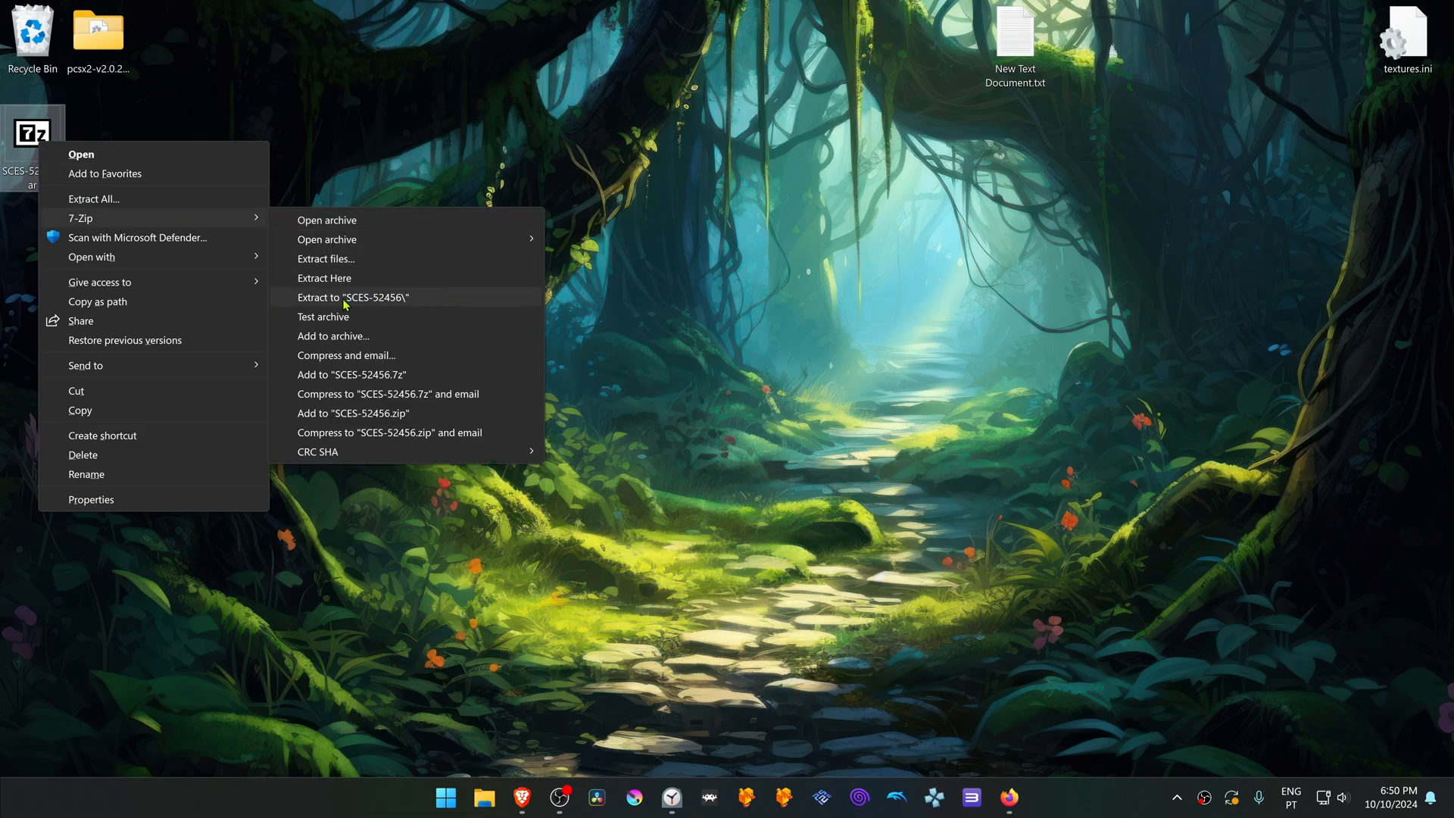
pyautogui.click(352, 296)
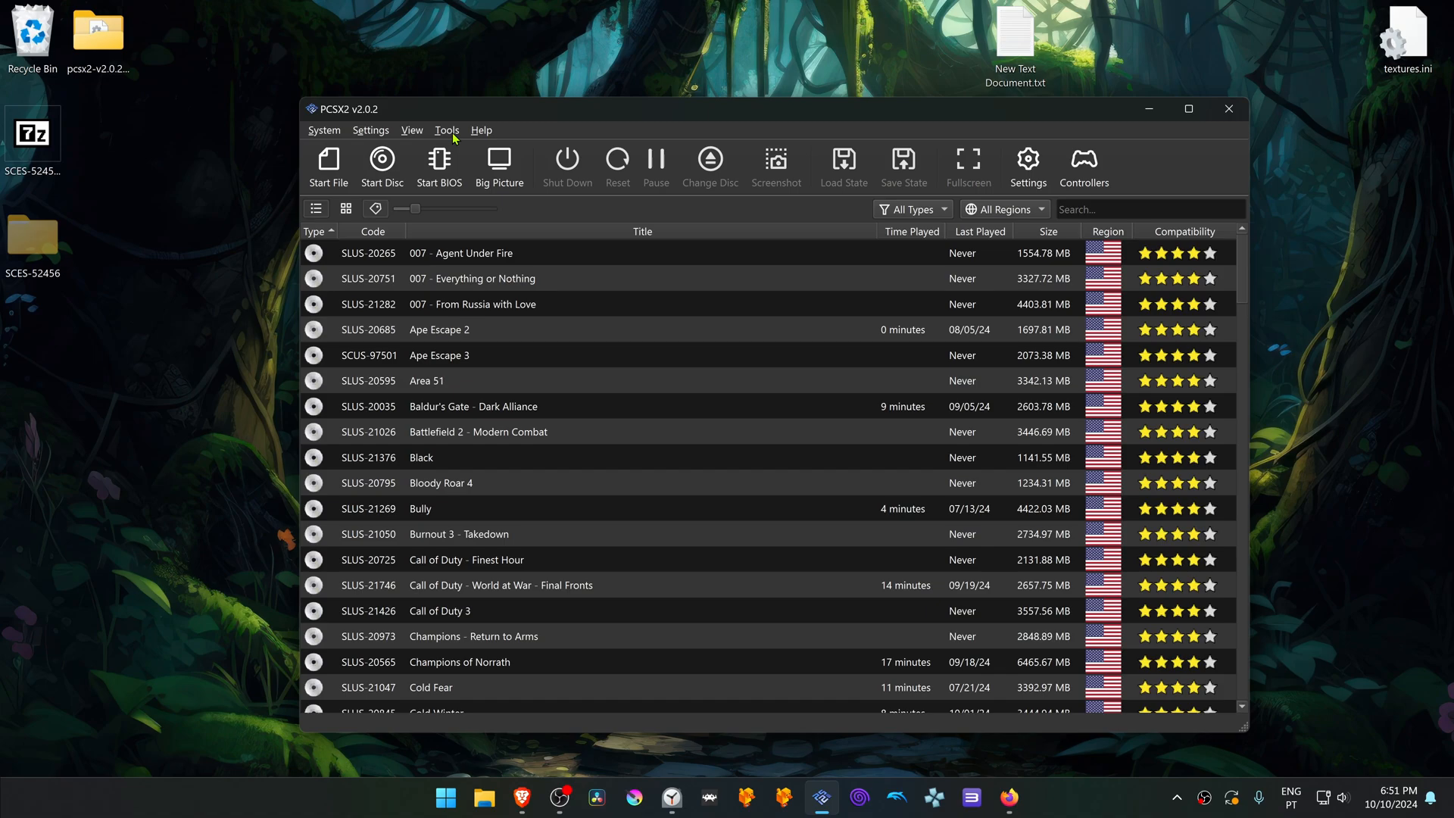
# Step: Browse to the Documents\PCSX2\textures folder in File Explorer
pyautogui.click(483, 798)
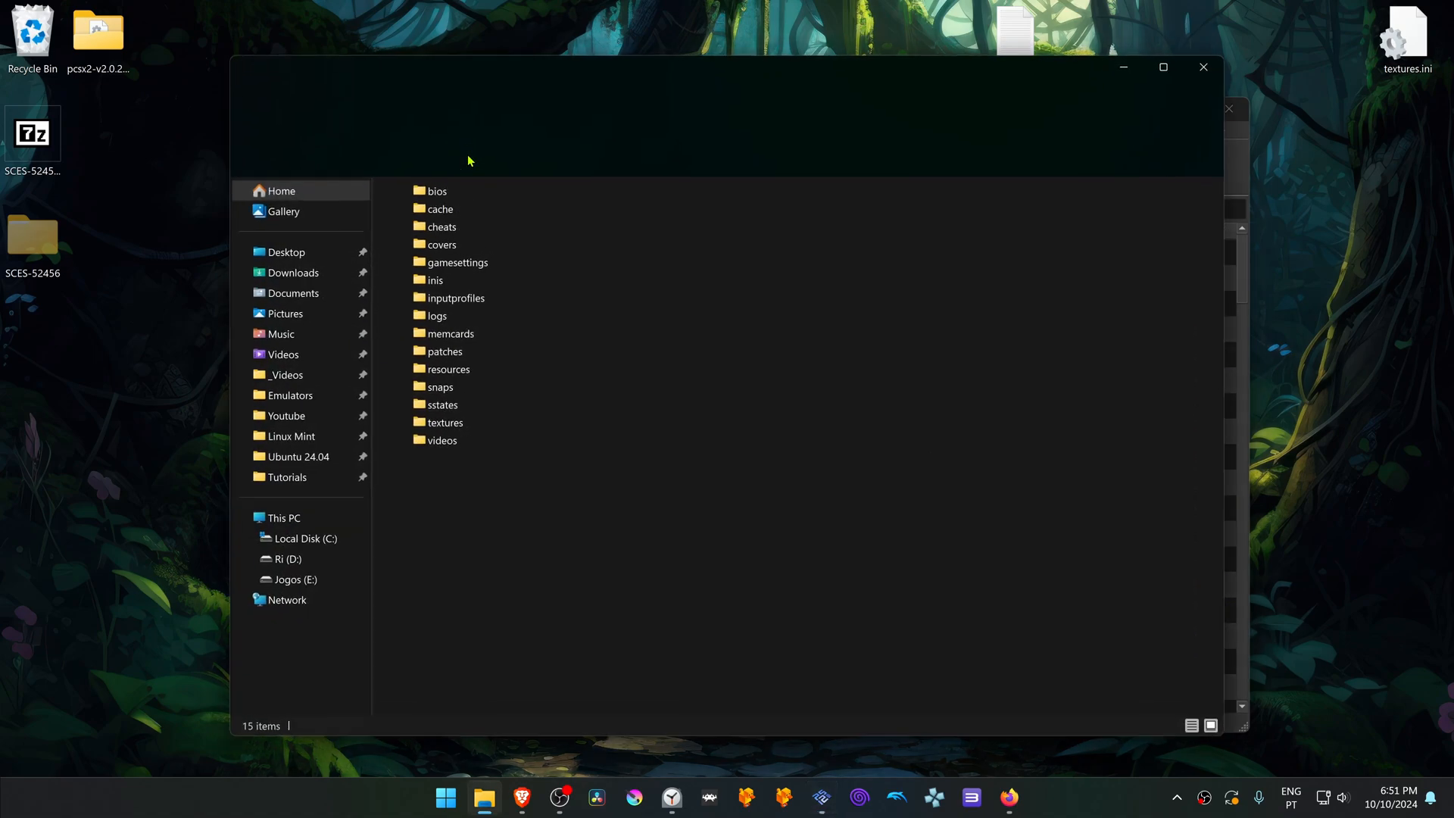
pyautogui.doubleClick(446, 422)
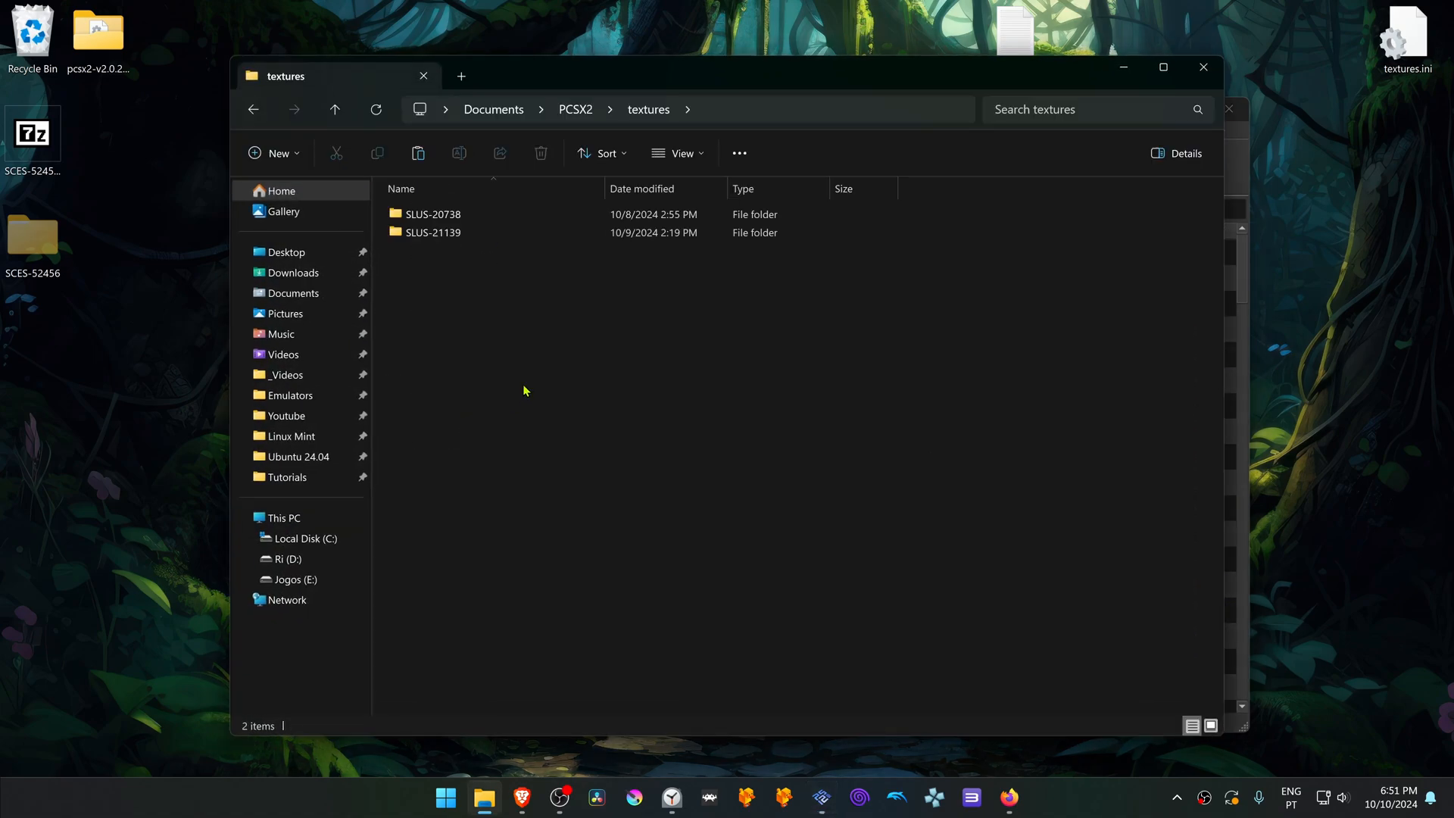
pyautogui.moveTo(547, 379)
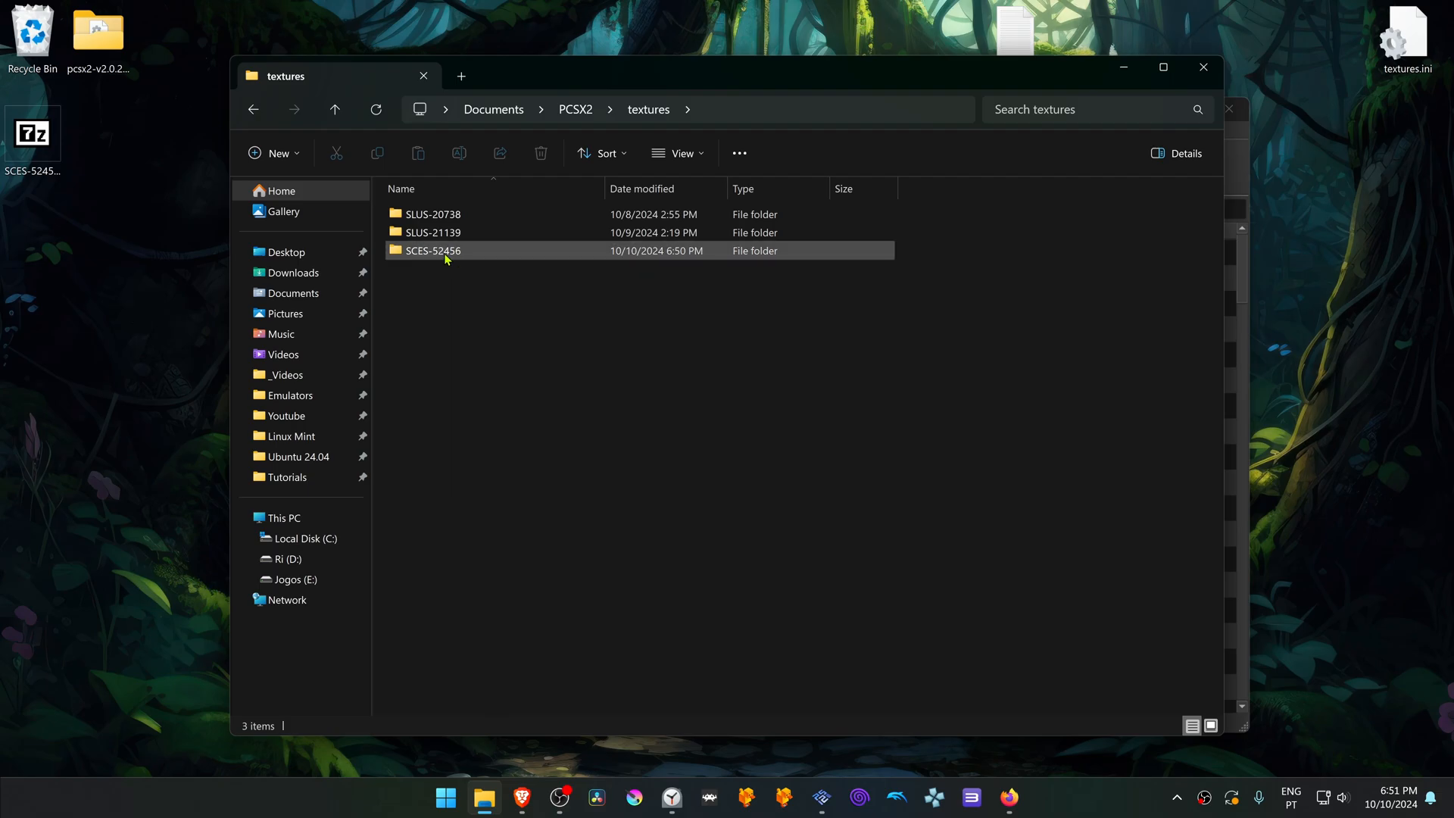
pyautogui.moveTo(454, 253)
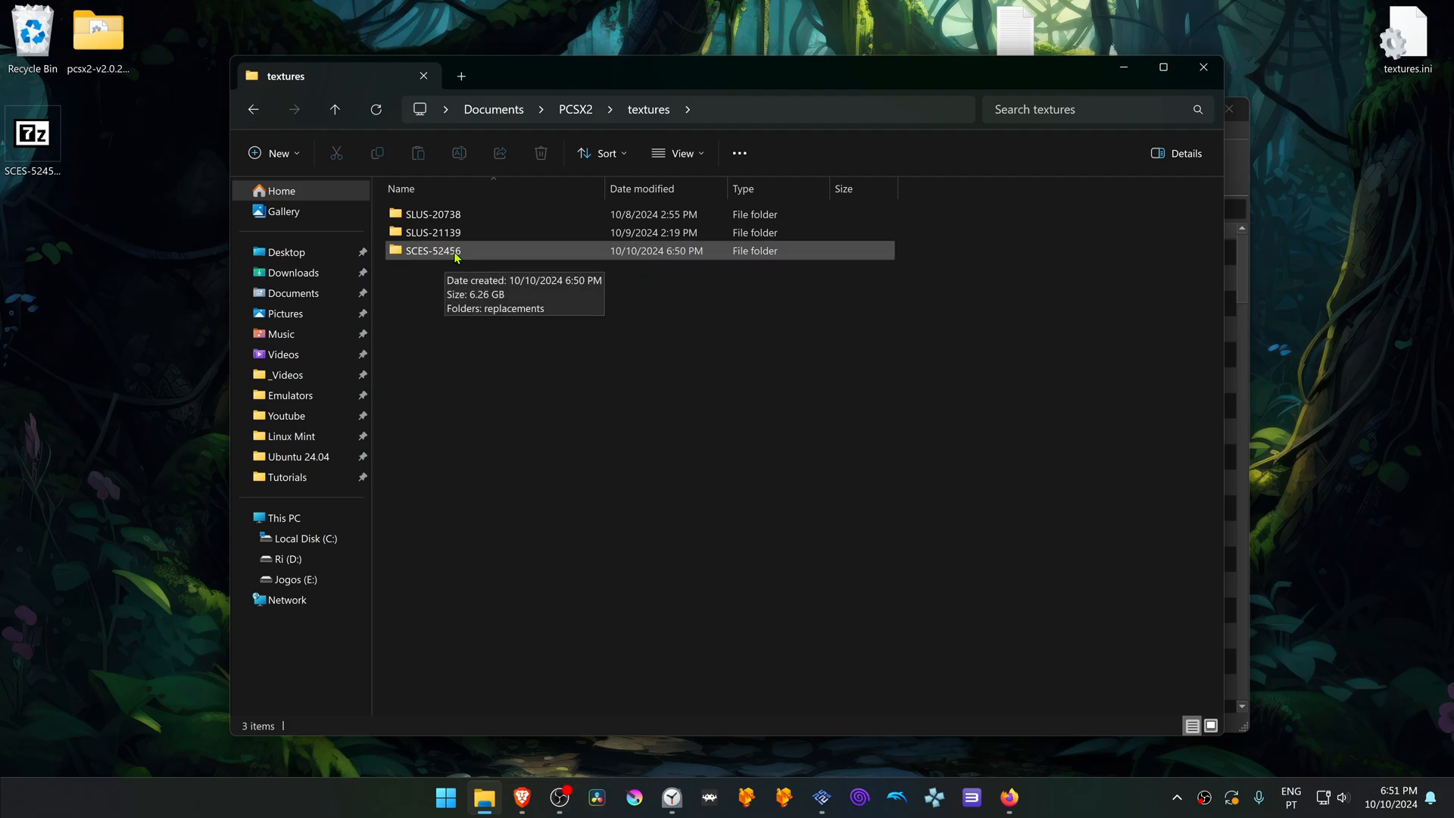
pyautogui.moveTo(790, 480)
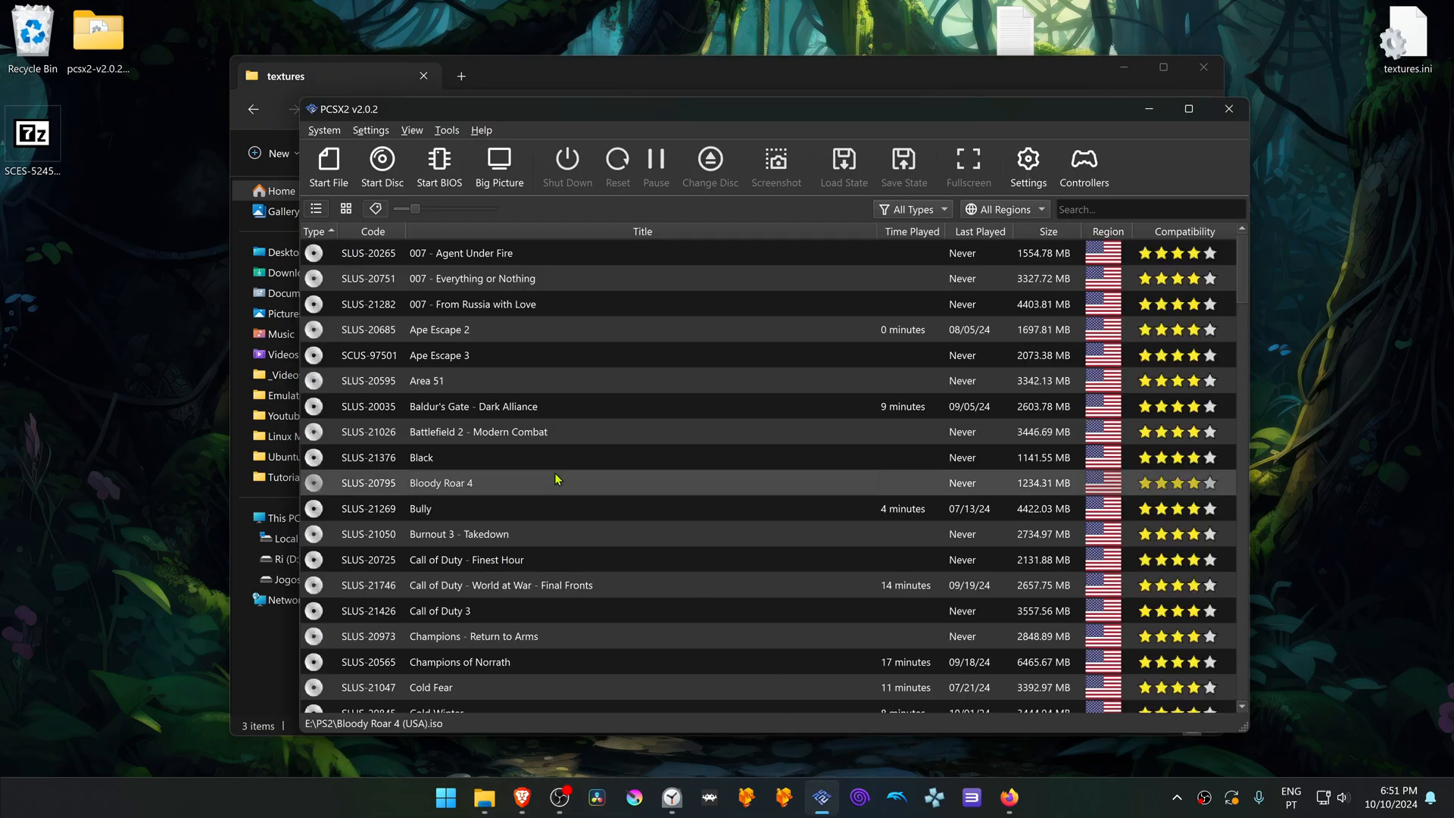
# Step: Rename the texture pack folder to SCUS-97353, the serial shown in Up Your Arsenal's properties
pyautogui.scroll(-3)
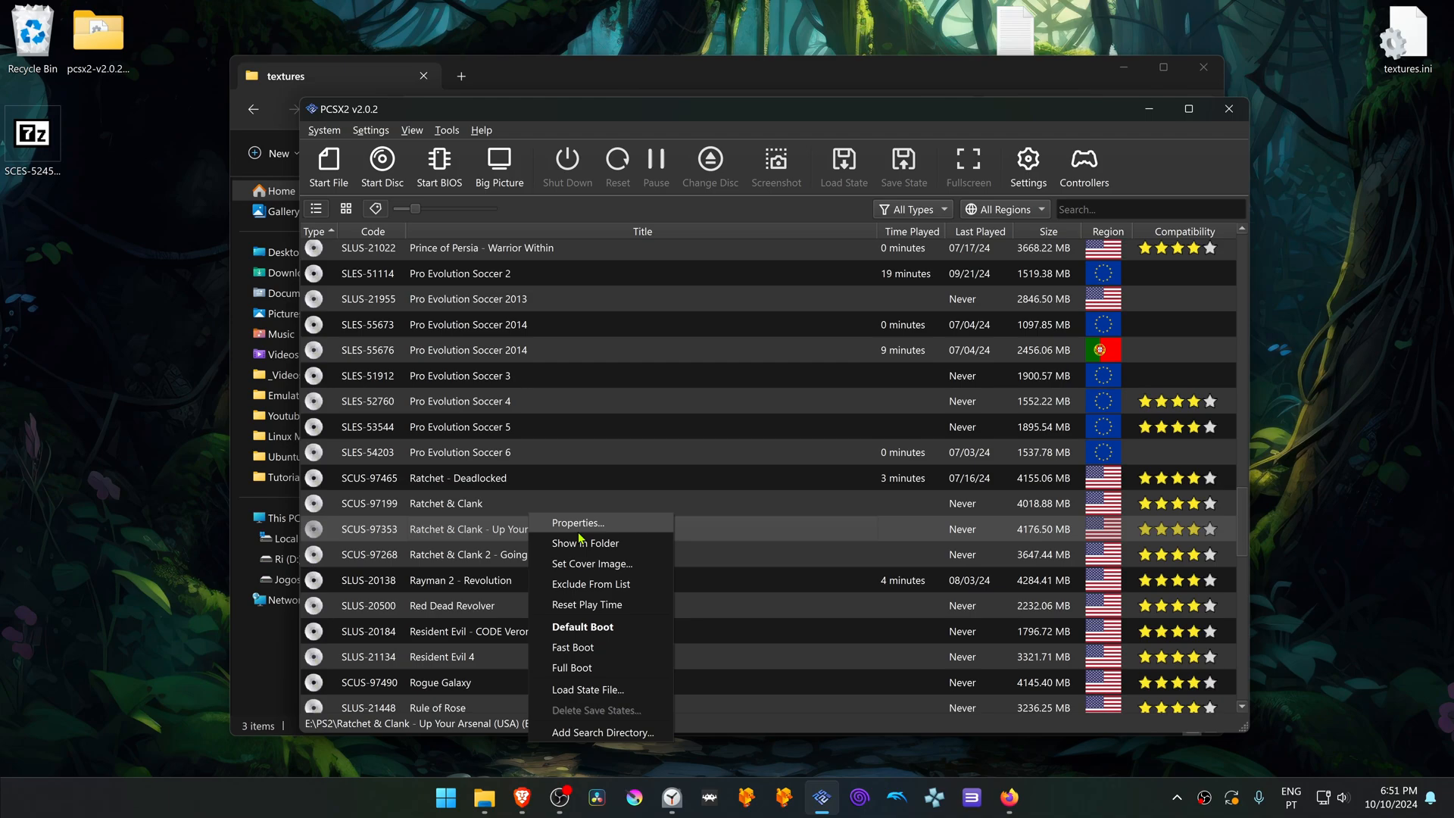
pyautogui.click(576, 522)
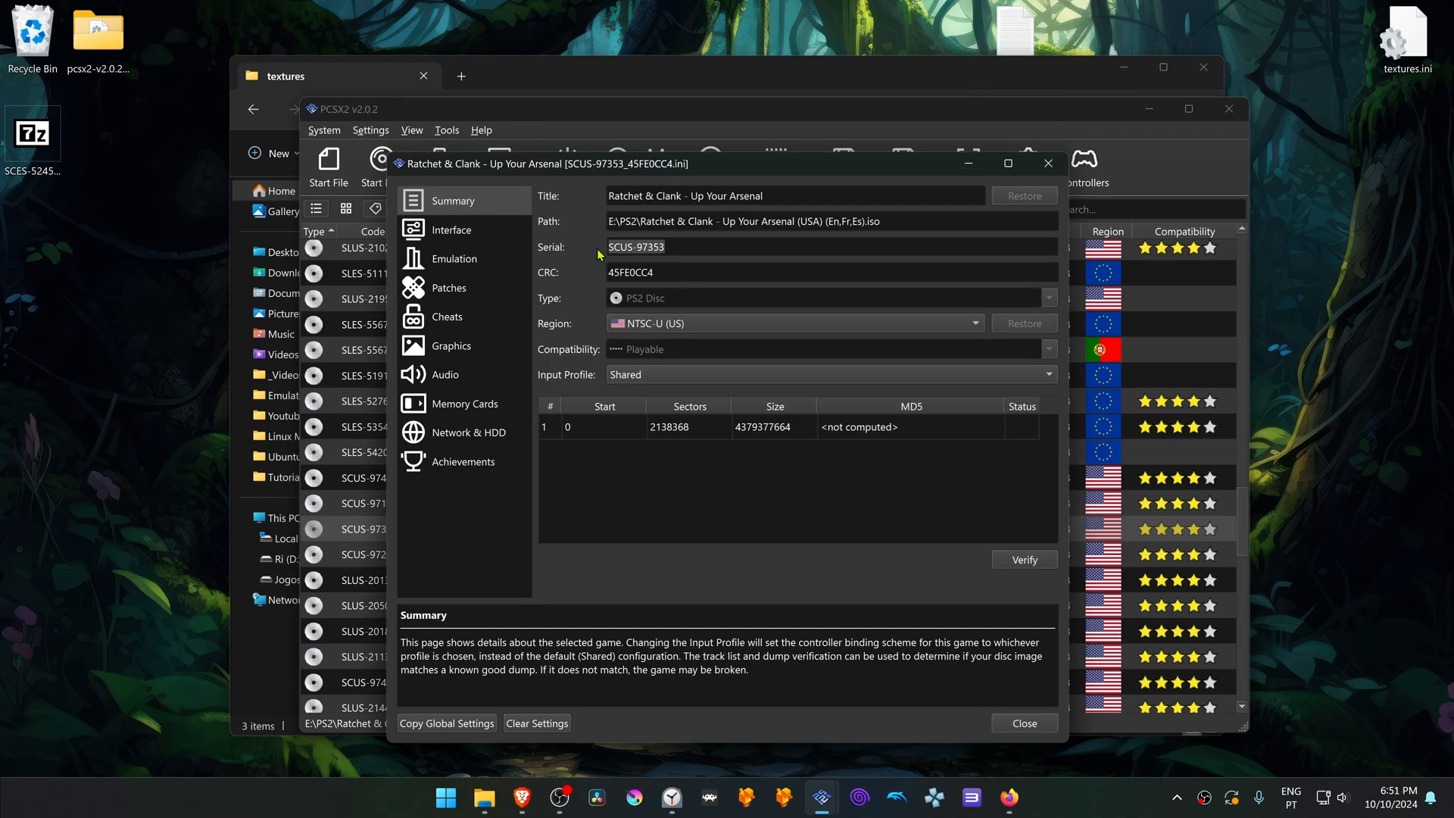
pyautogui.click(1023, 723)
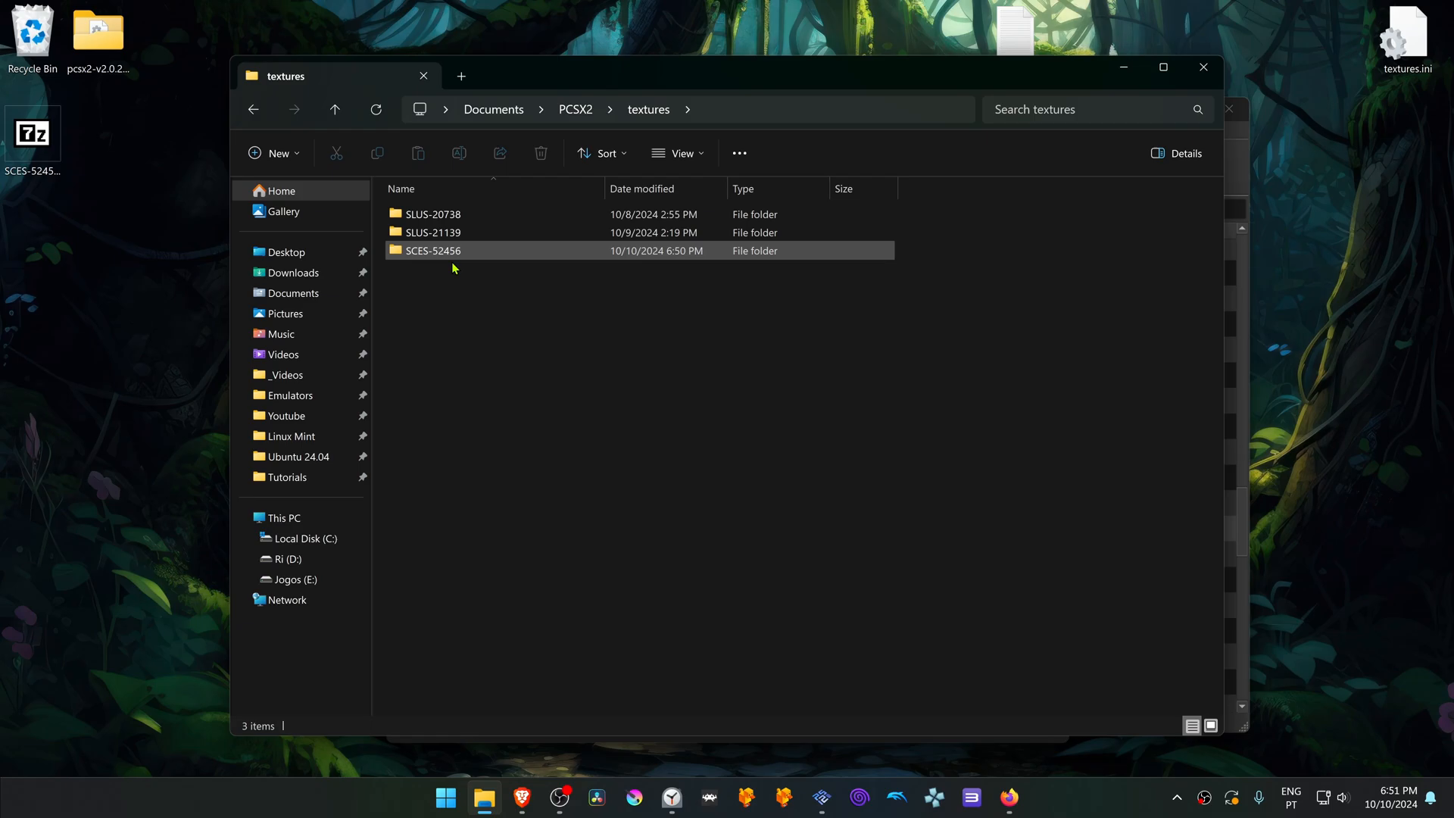
pyautogui.click(433, 250)
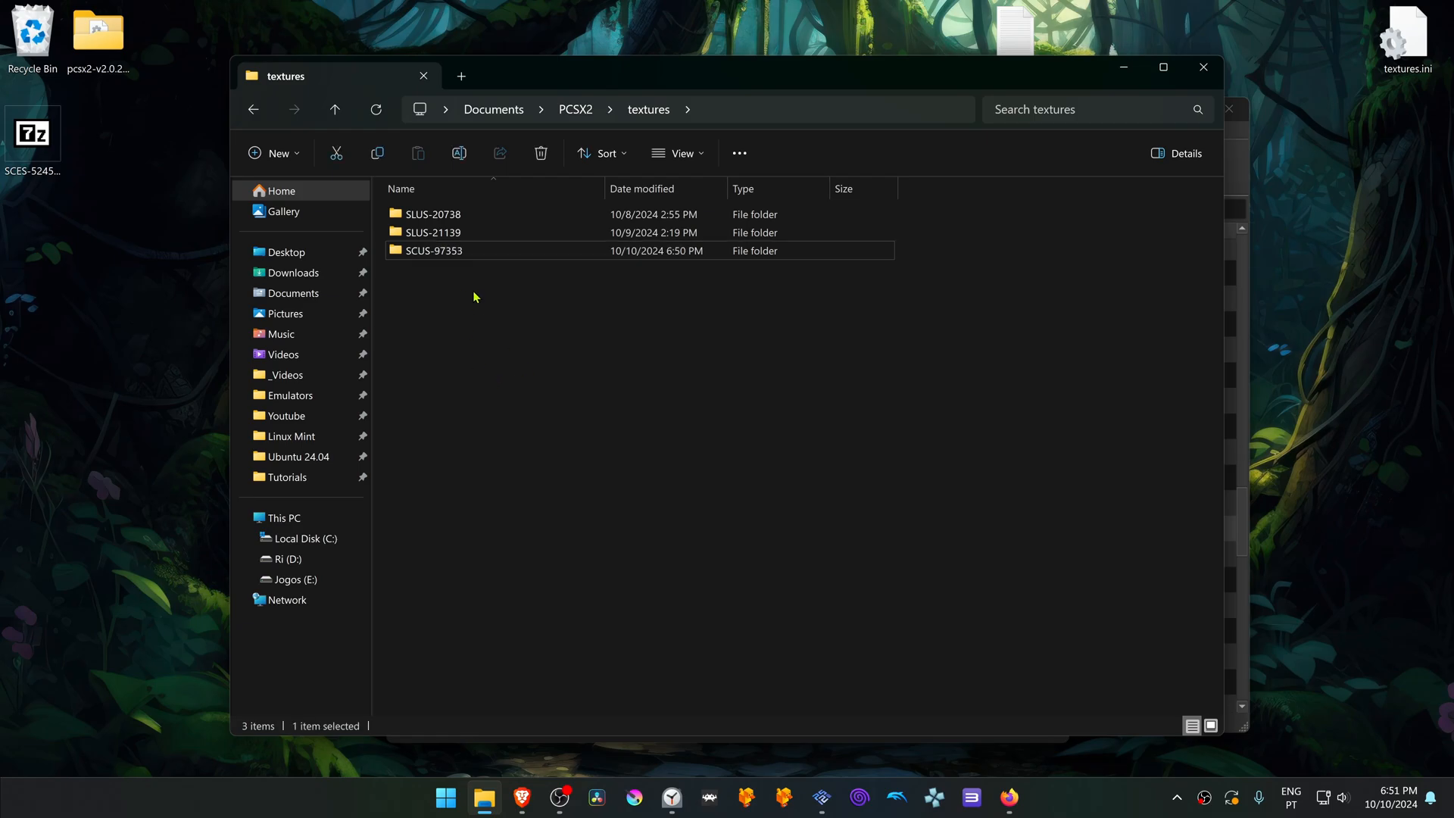
pyautogui.click(783, 680)
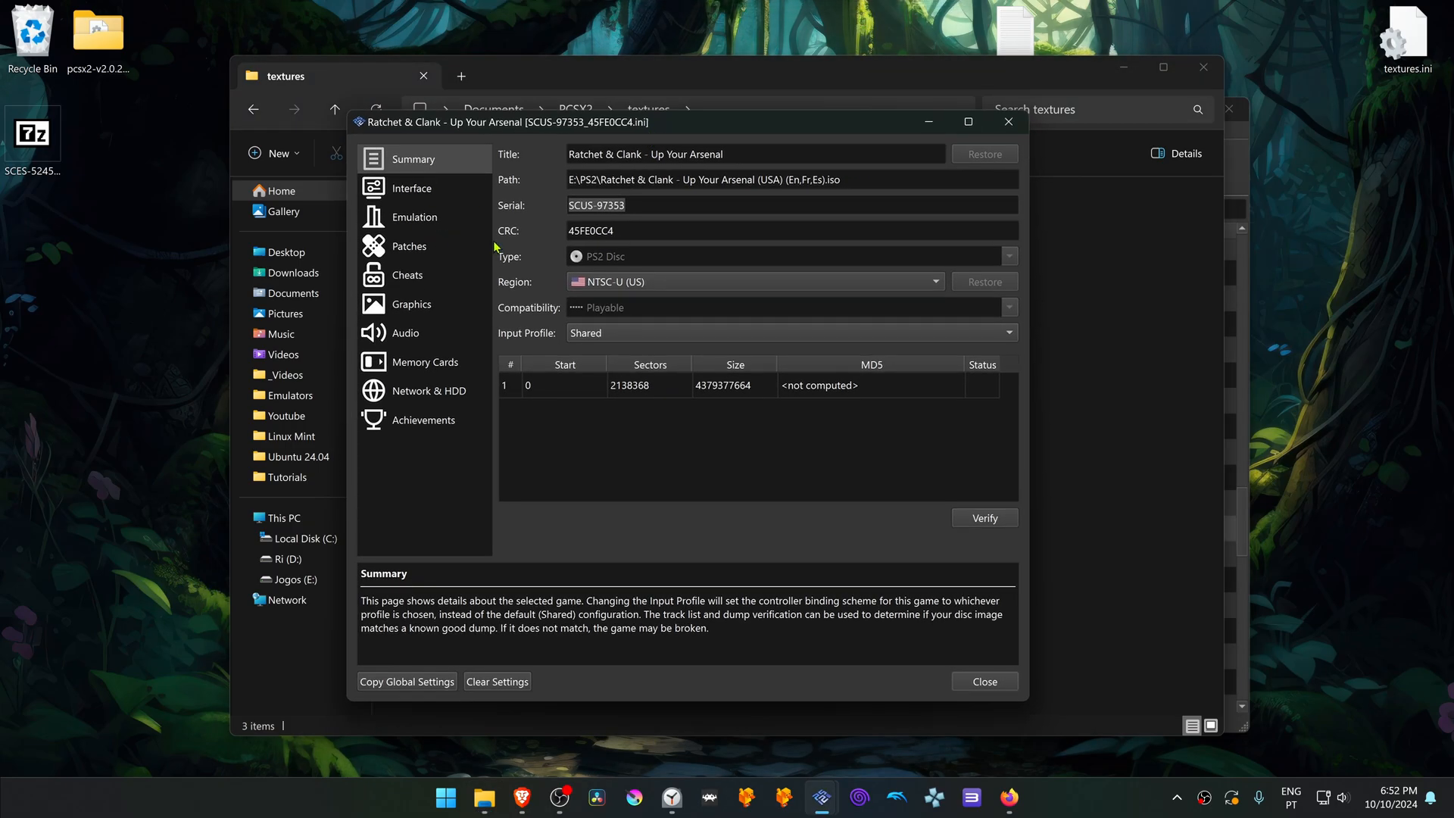
pyautogui.click(983, 680)
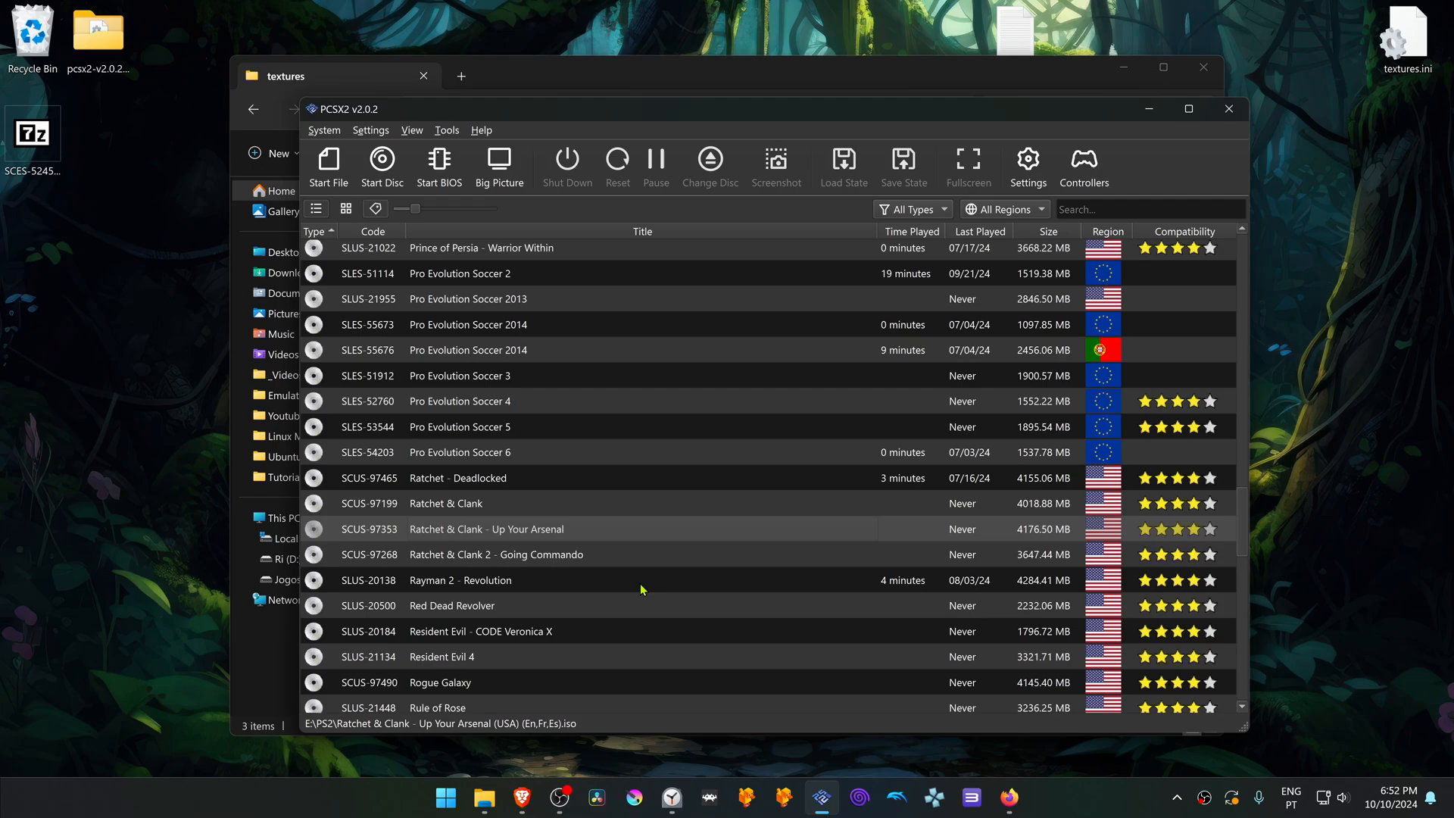
# Step: Set Up Your Arsenal's per-game internal resolution to 6x Native (4K)
pyautogui.doubleClick(484, 529)
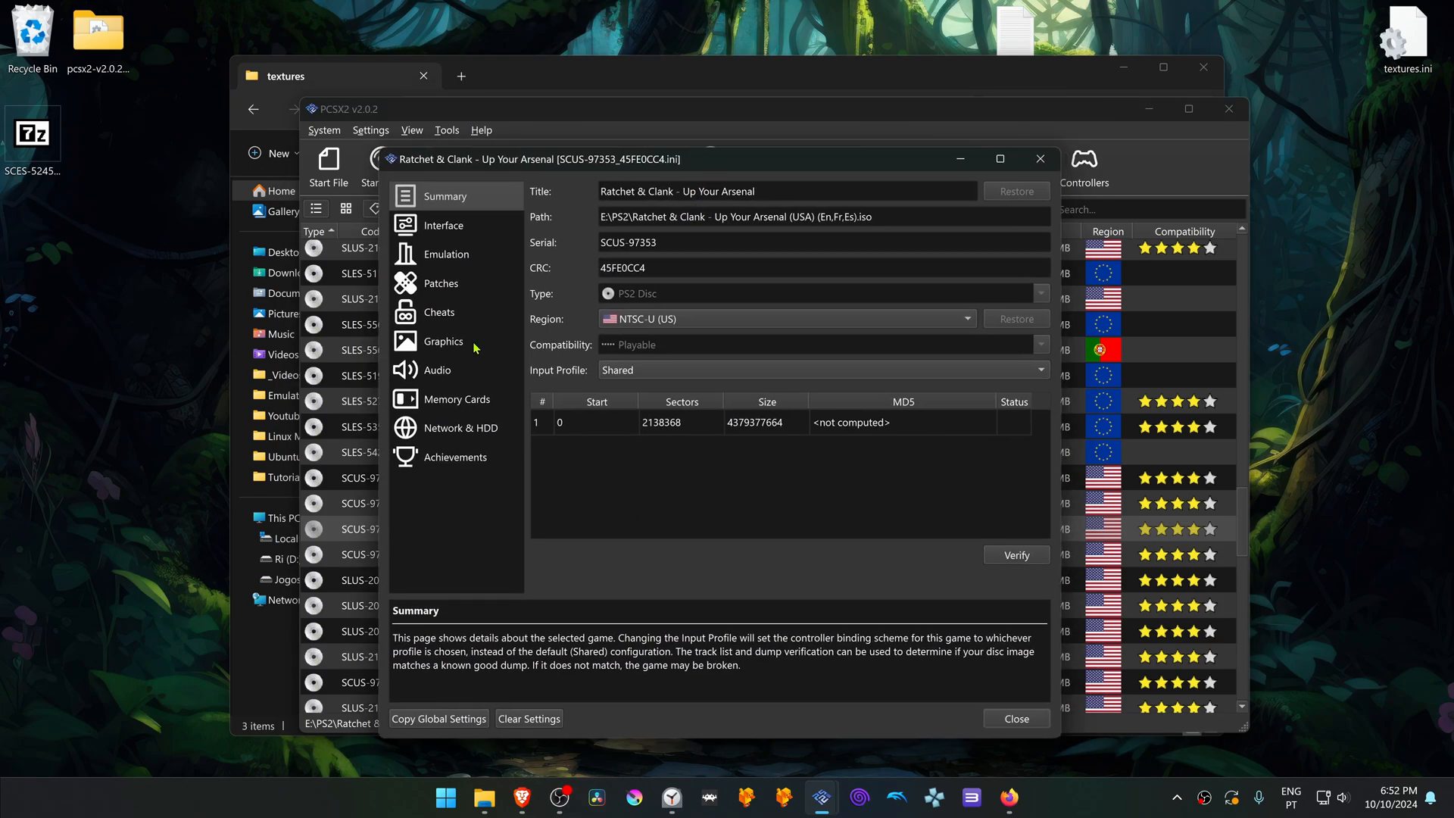
pyautogui.click(444, 341)
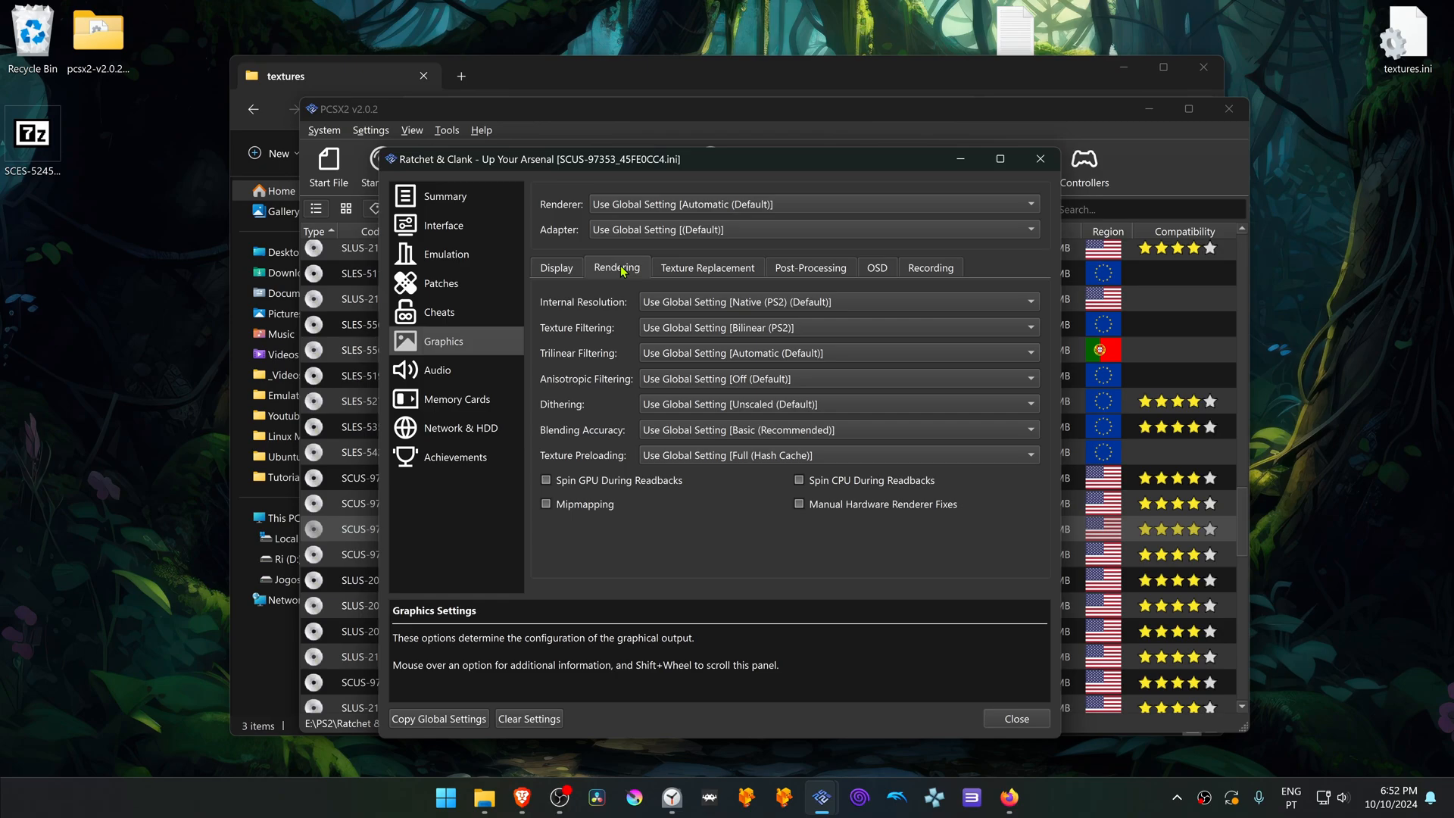
pyautogui.moveTo(698, 309)
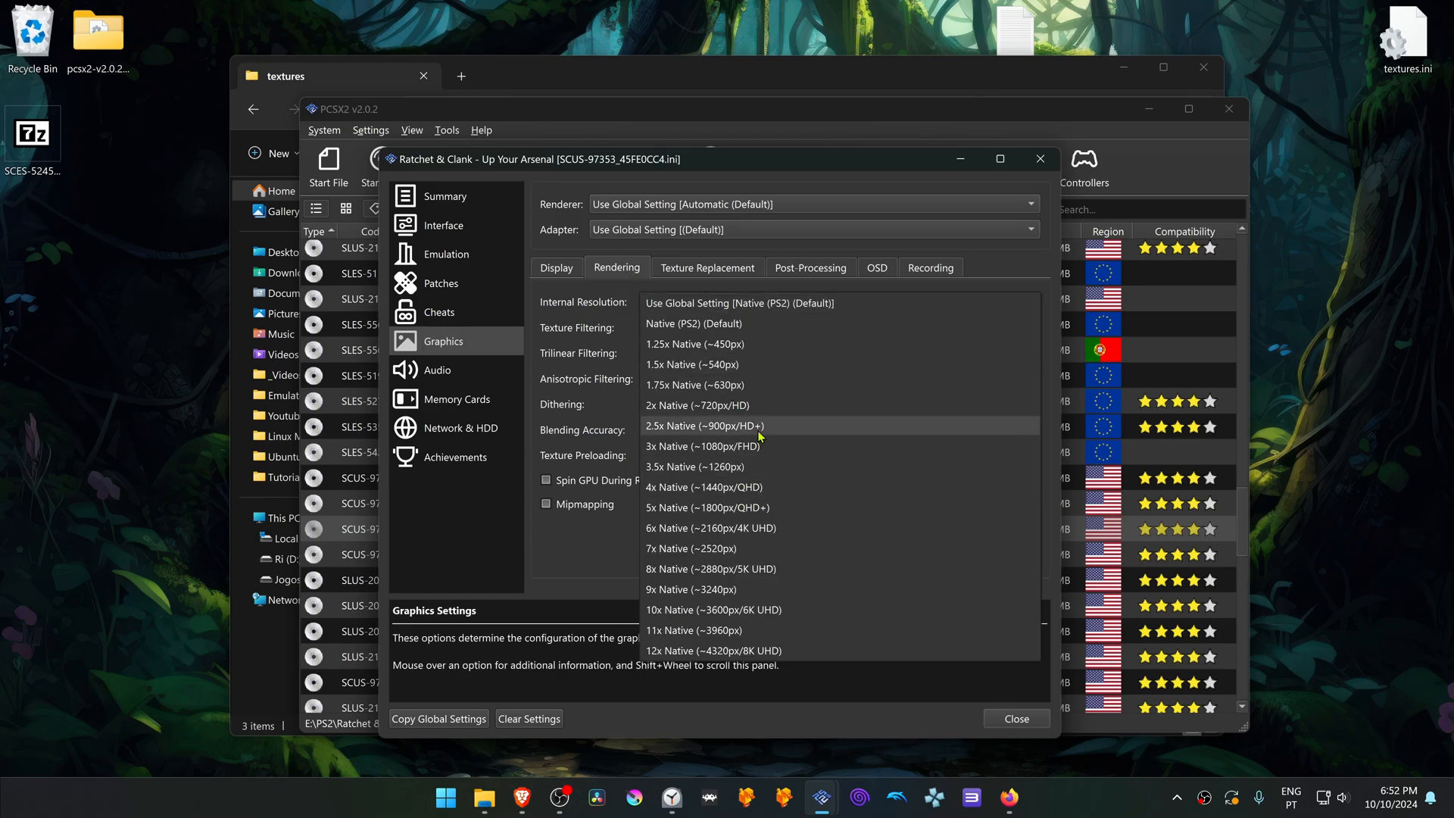
pyautogui.moveTo(760, 466)
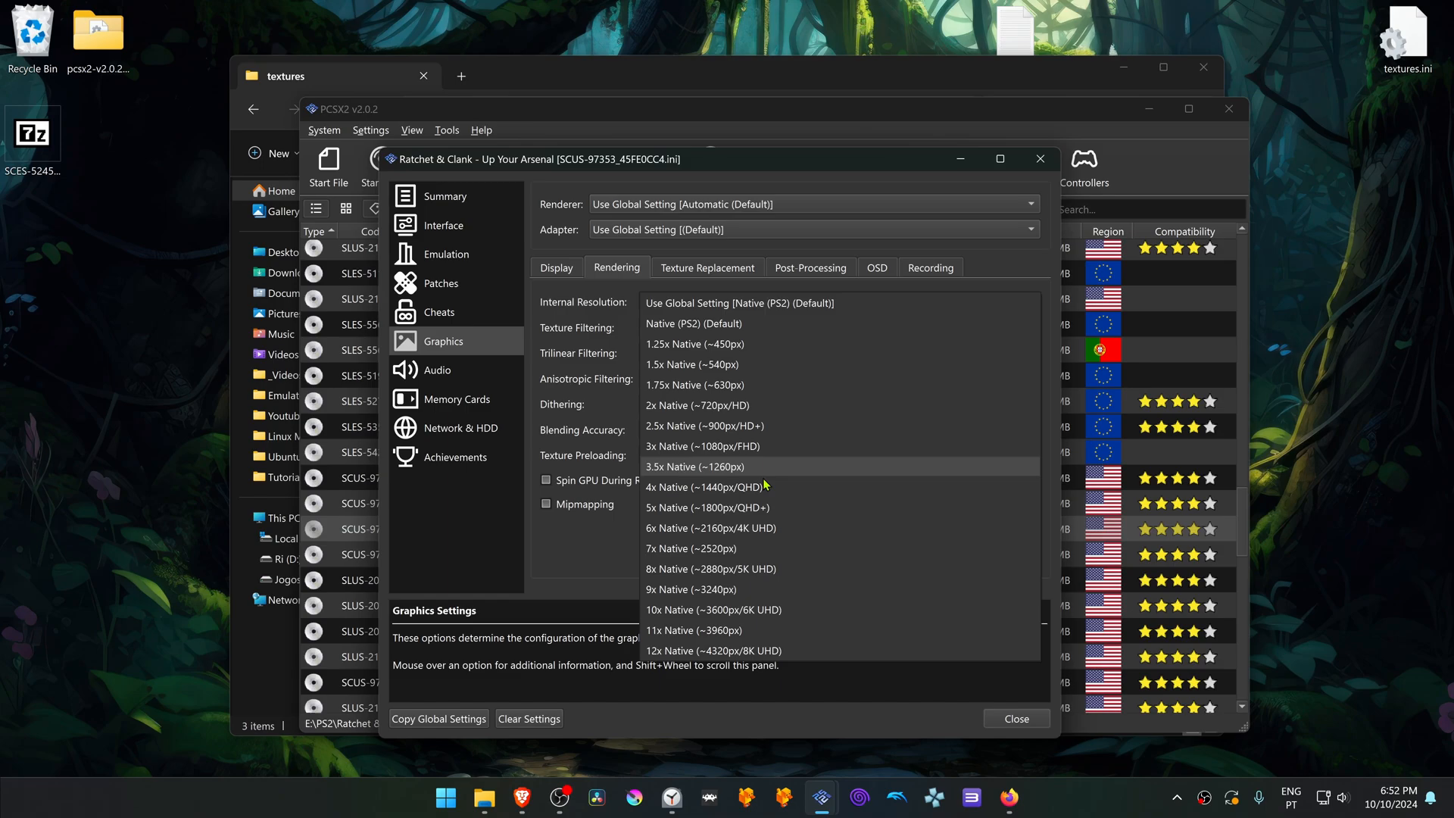
pyautogui.click(712, 527)
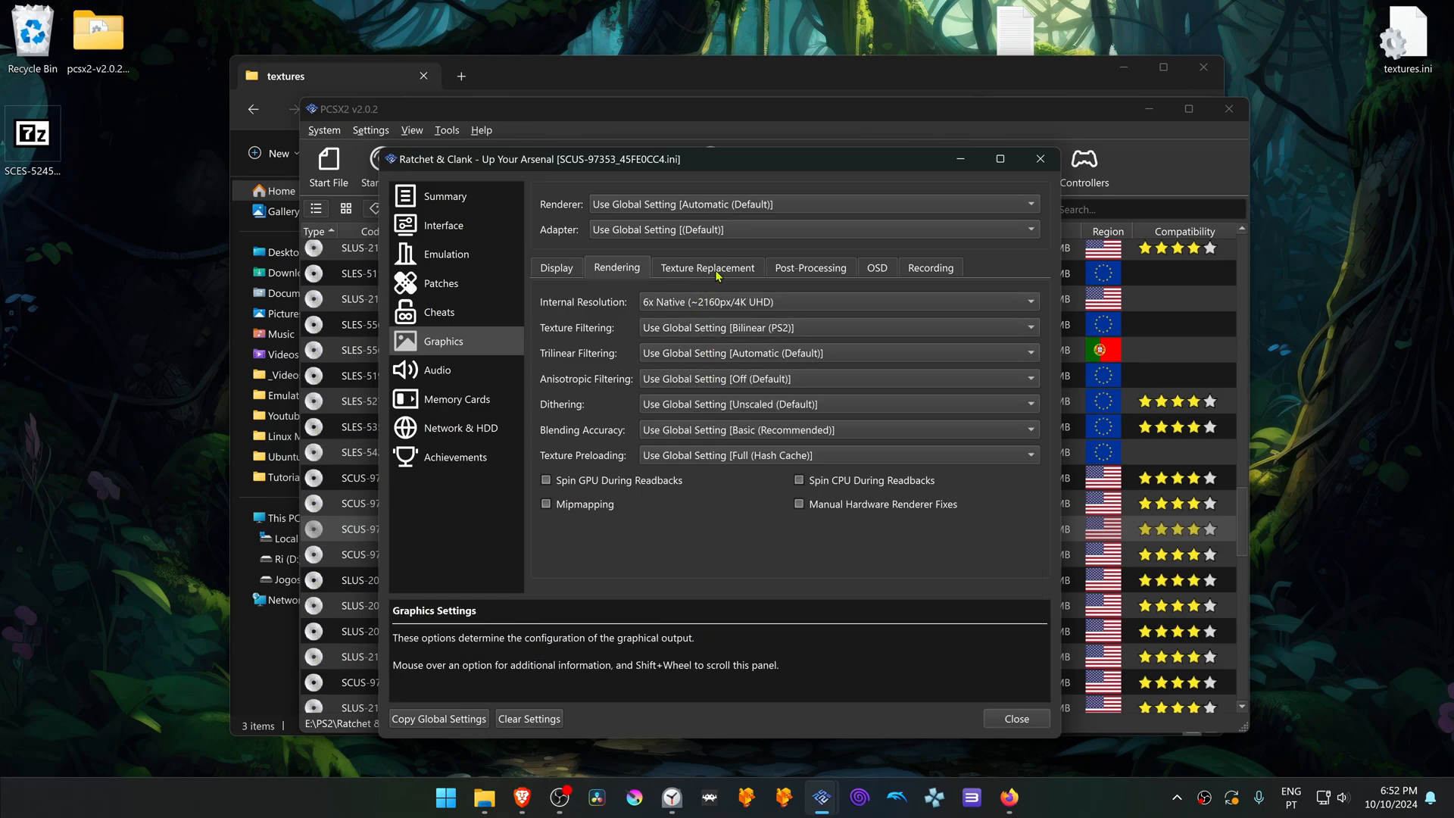
# Step: Enable Load Textures and Asynchronous Texture Loading in Texture Replacement and keep the settings
pyautogui.click(707, 267)
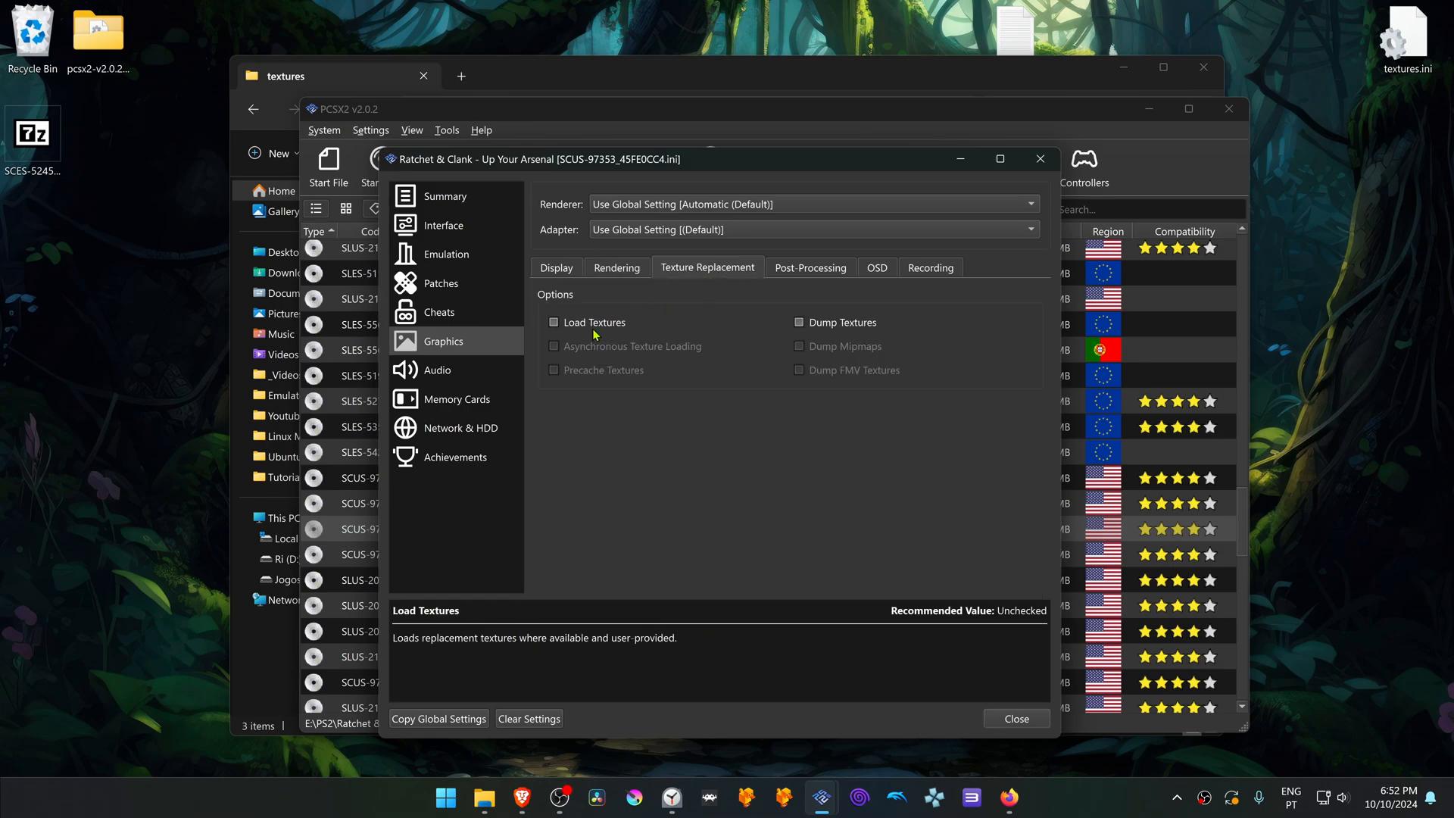
pyautogui.click(554, 321)
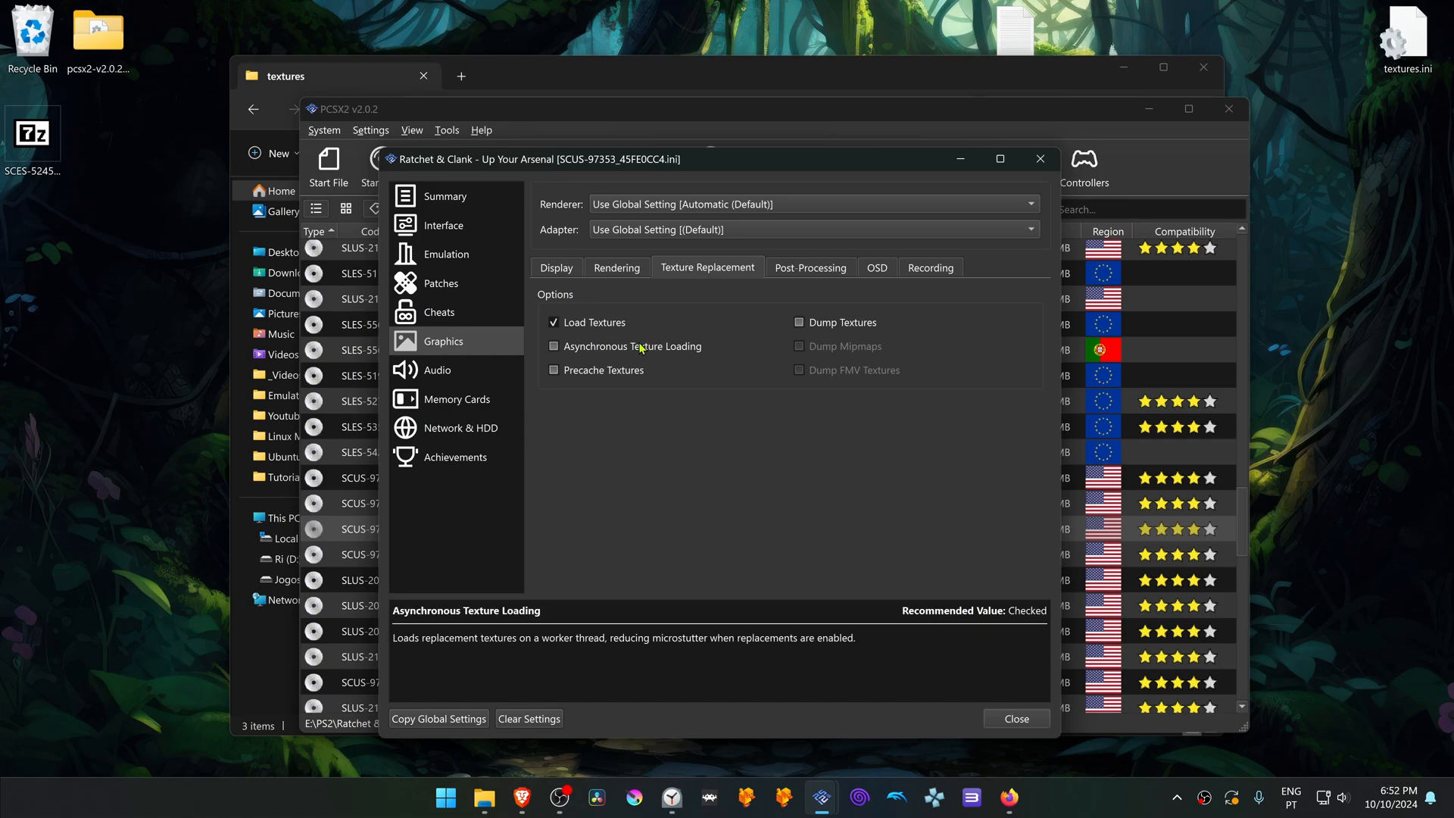
pyautogui.click(554, 346)
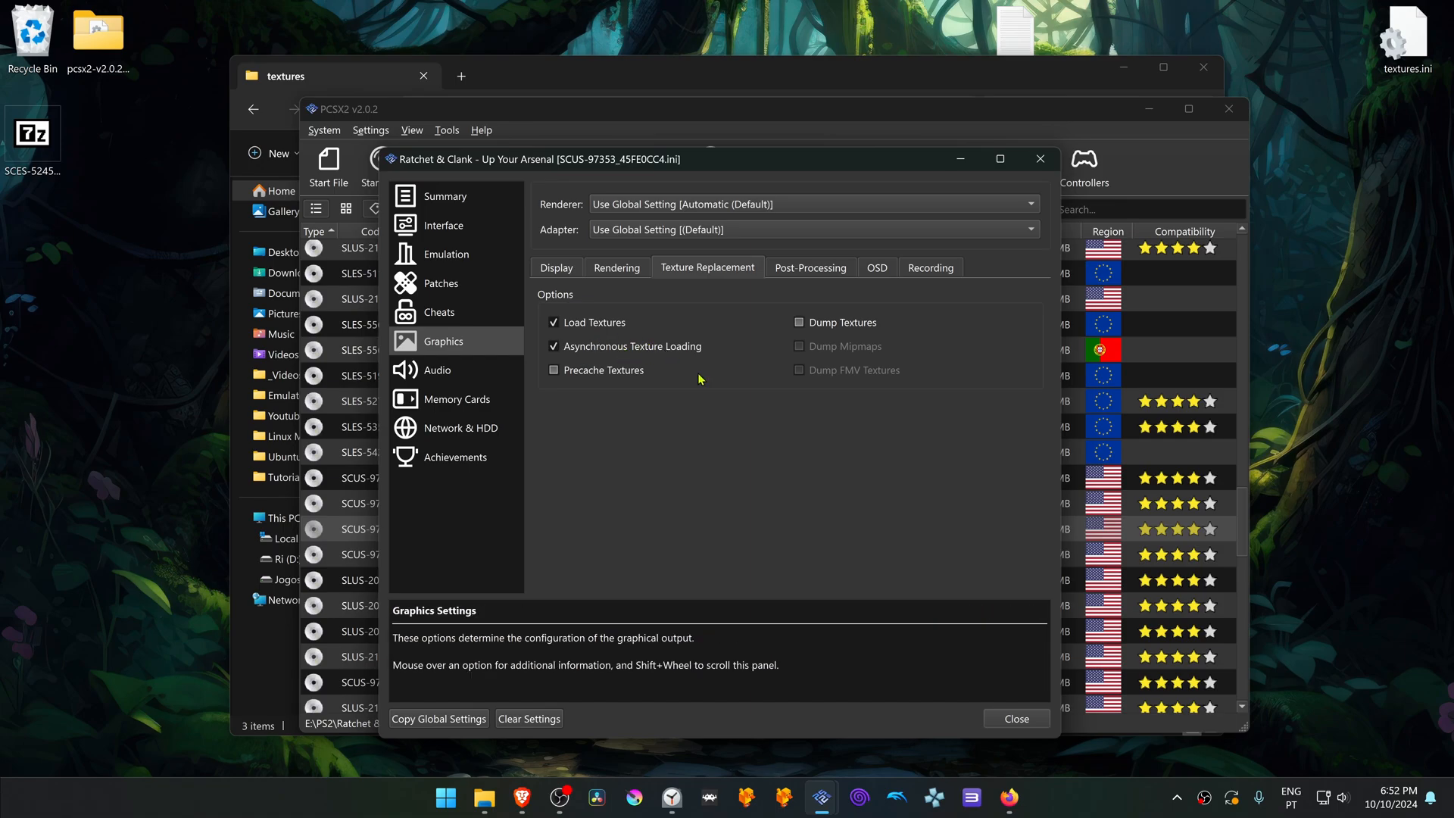
pyautogui.click(1015, 718)
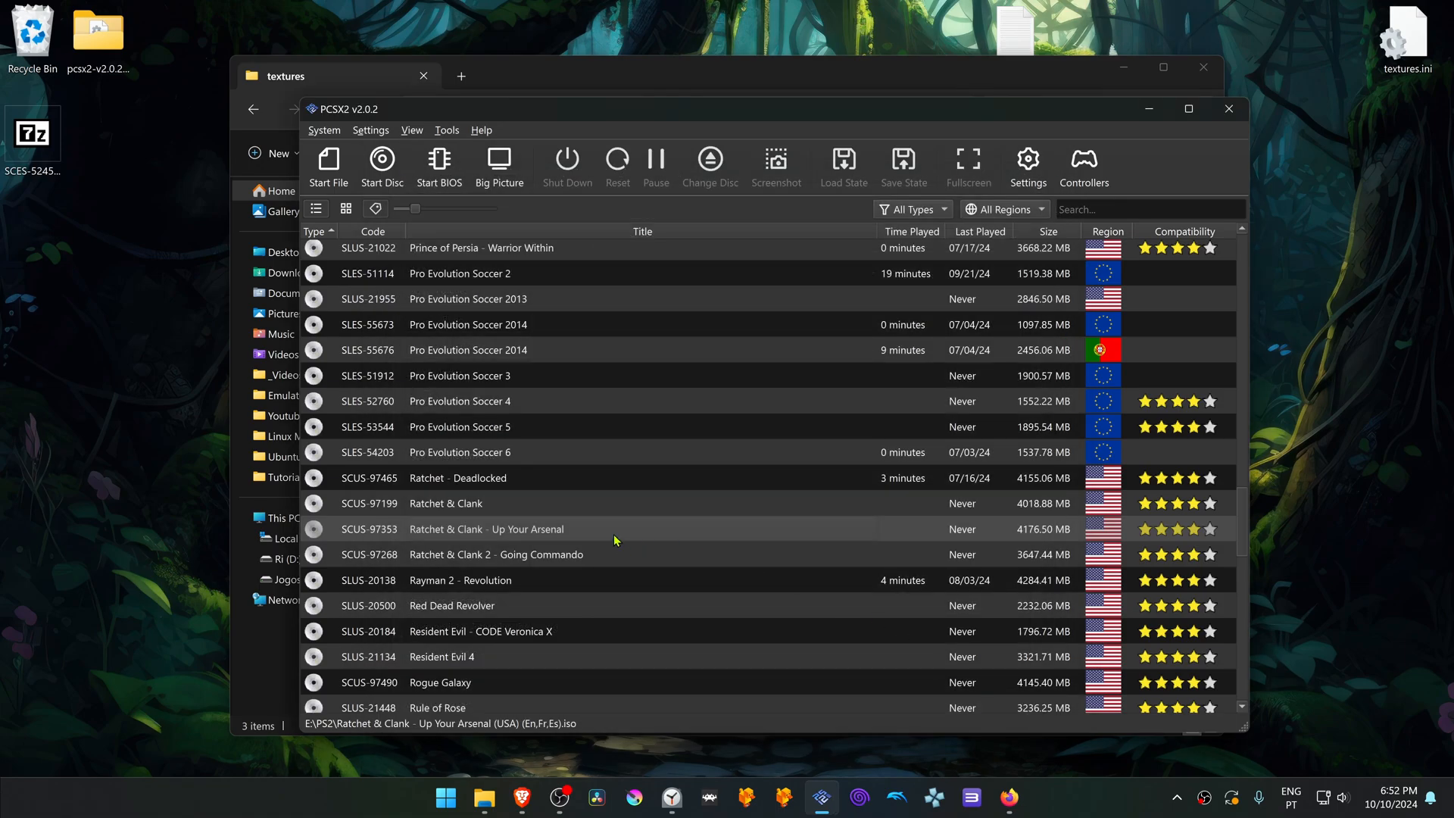
# Step: Boot Ratchet & Clank - Up Your Arsenal from the game list and view the Clank scene
pyautogui.doubleClick(486, 528)
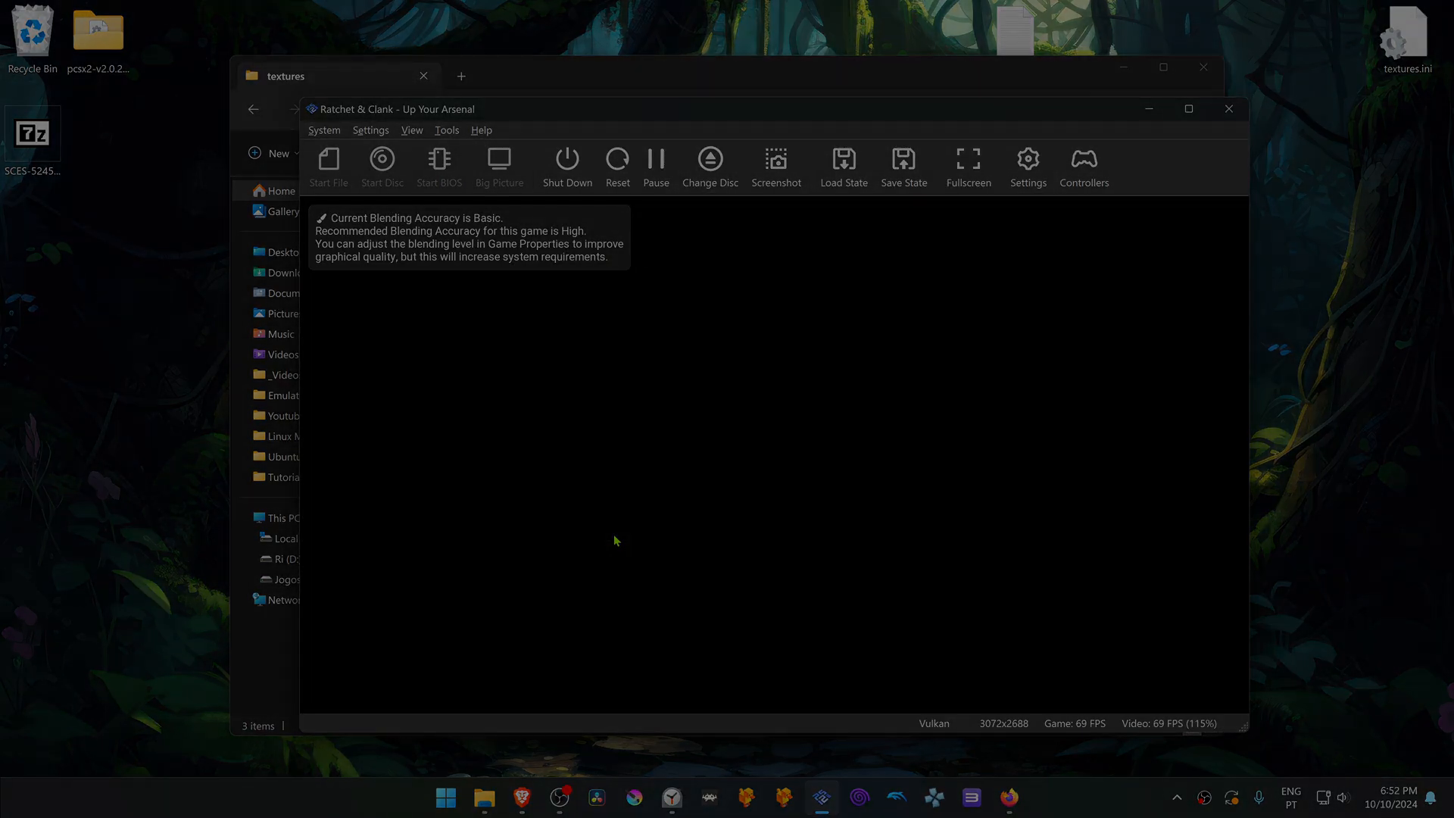
pyautogui.click(967, 159)
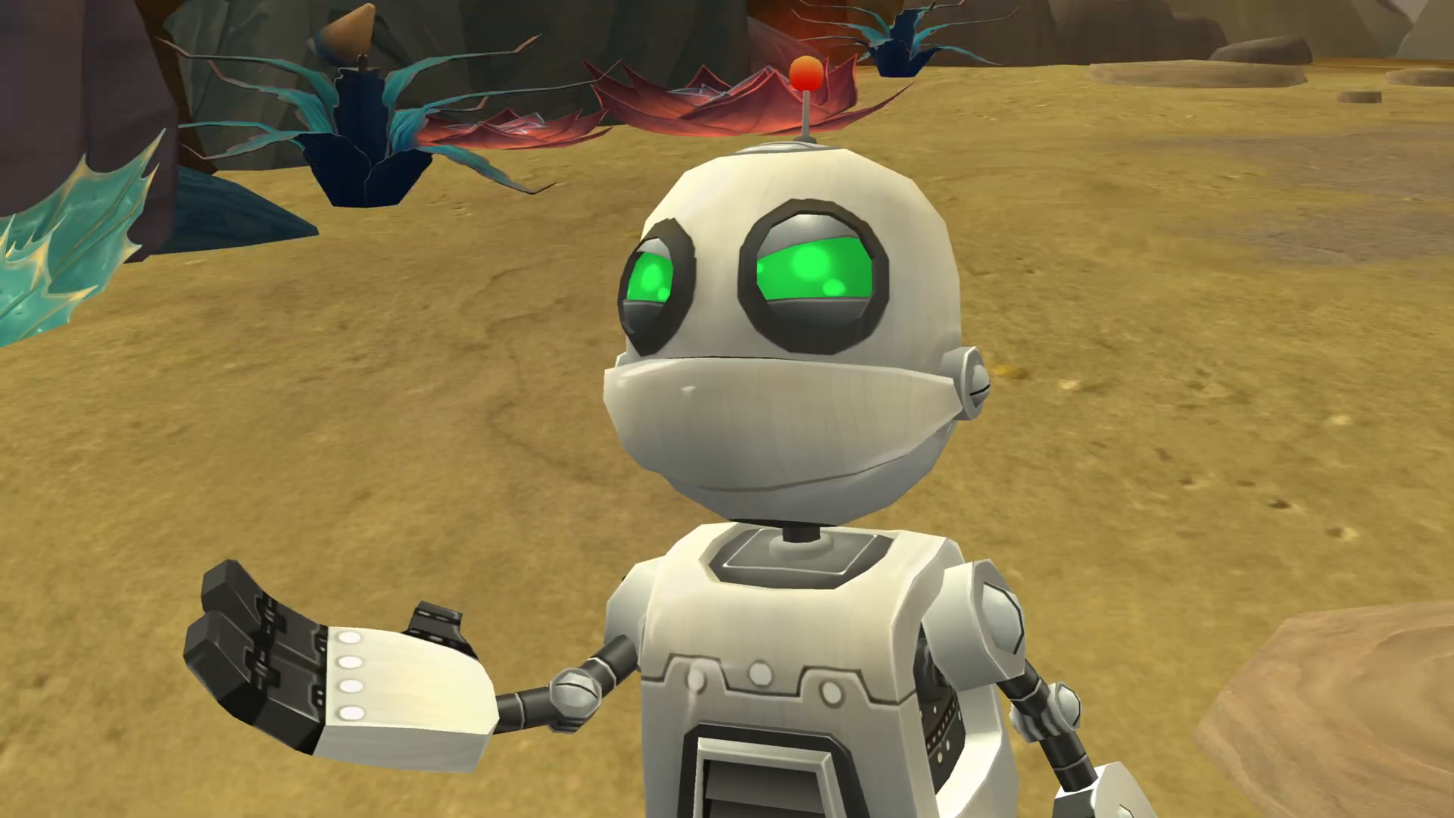